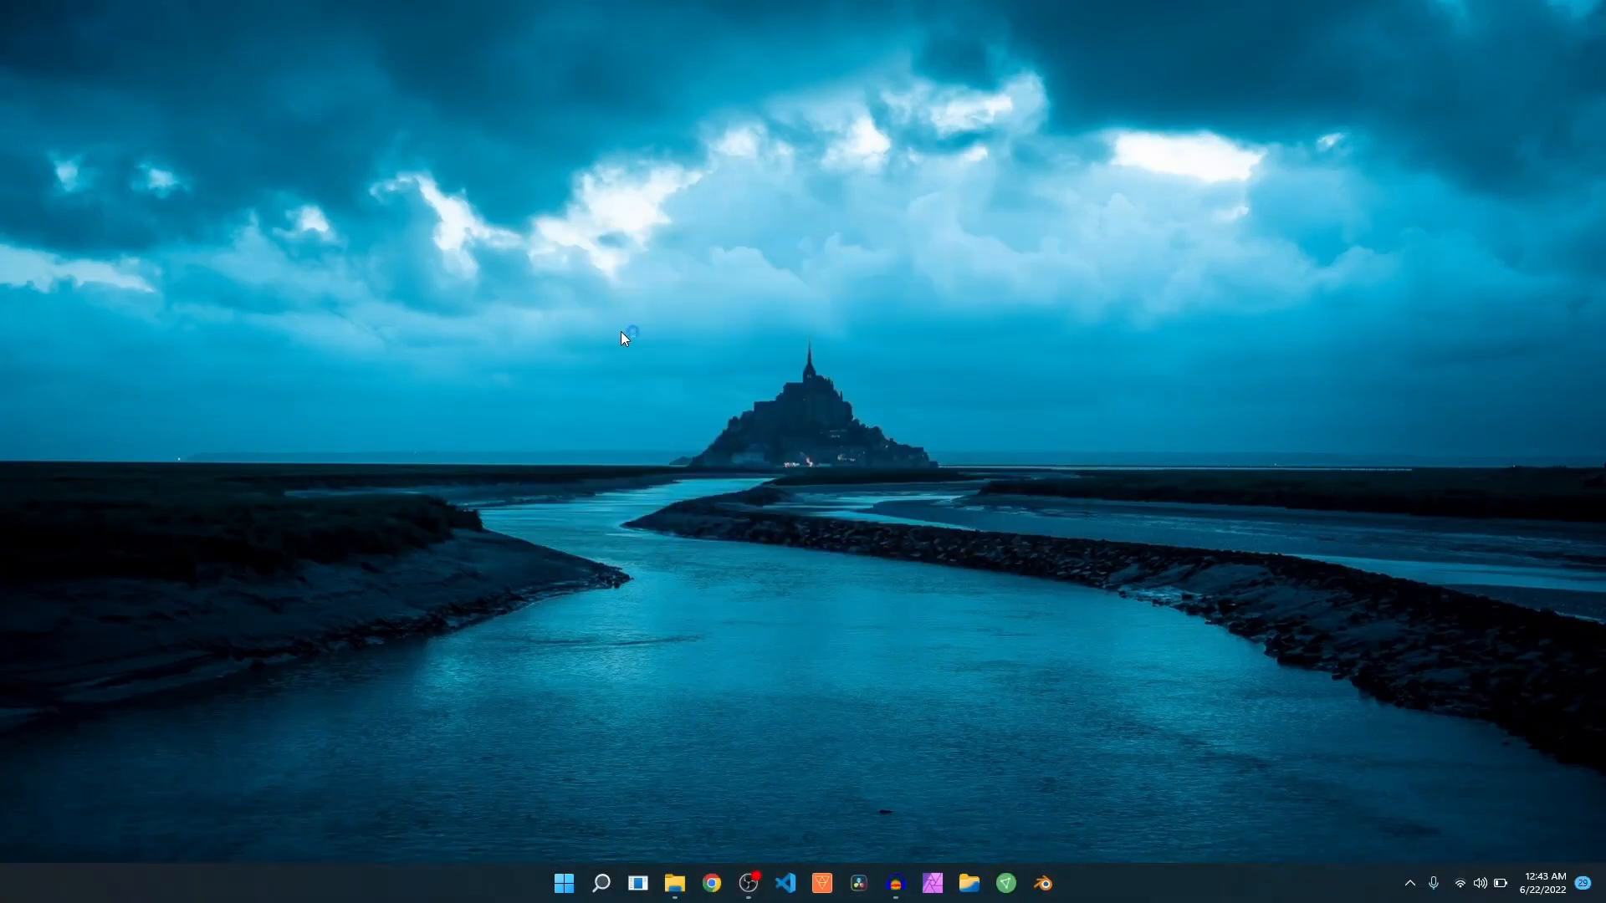
mouse_move(624, 336)
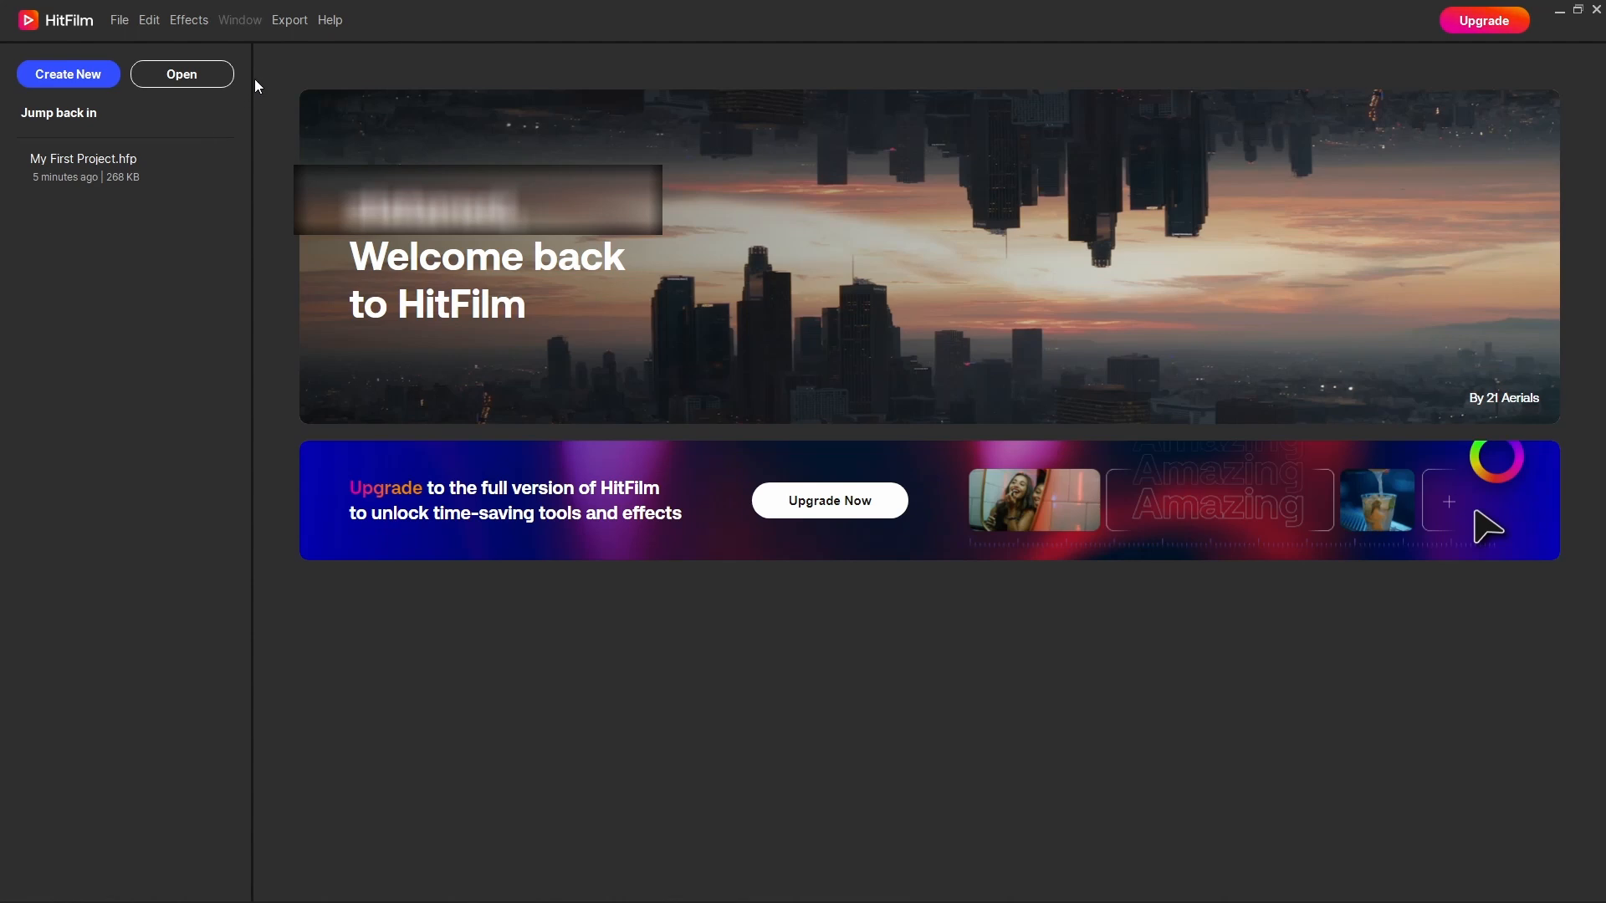
mouse_move(273, 85)
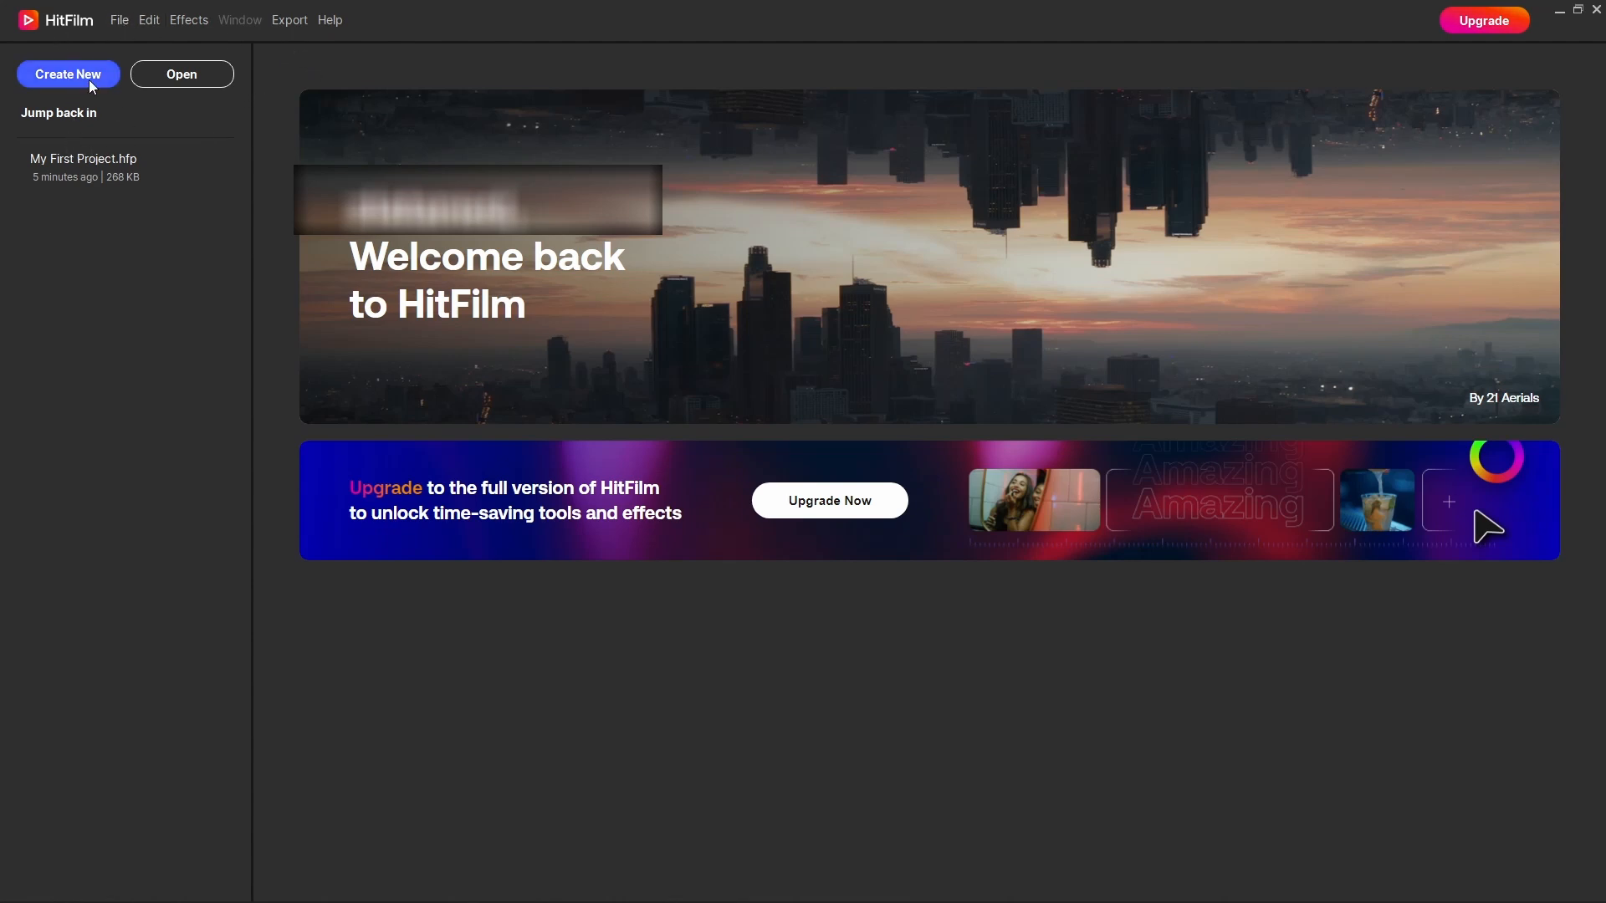
mouse_move(181, 74)
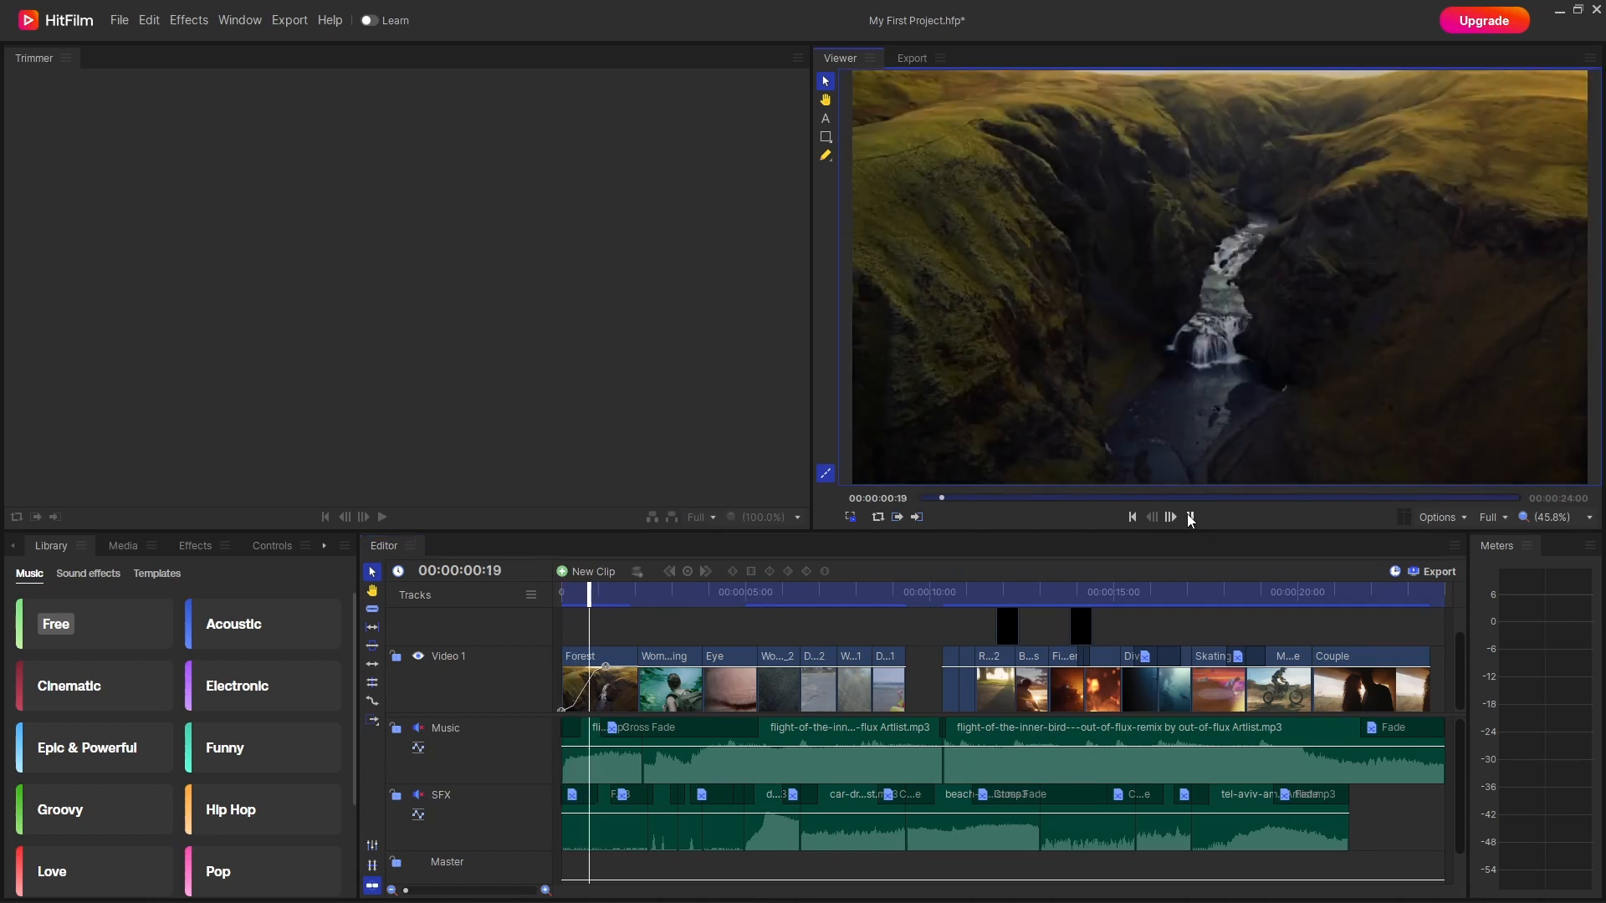
Step: Play the timeline preview through to about 00:00:08, pause it, and show the tutorials panel
left_click(1188, 517)
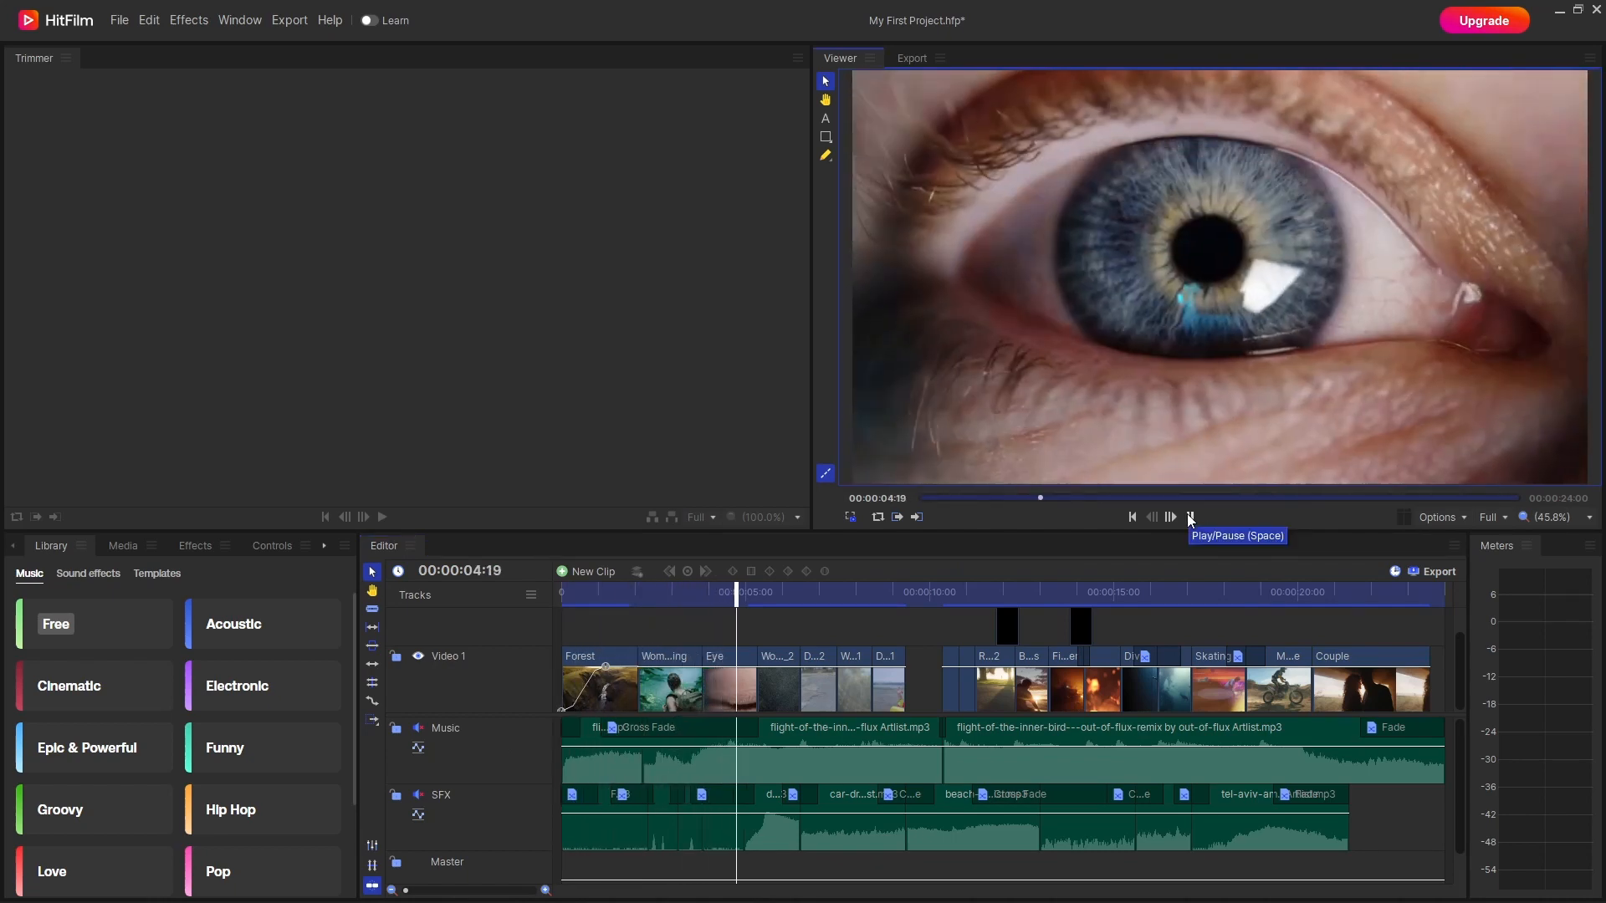
left_click(1188, 516)
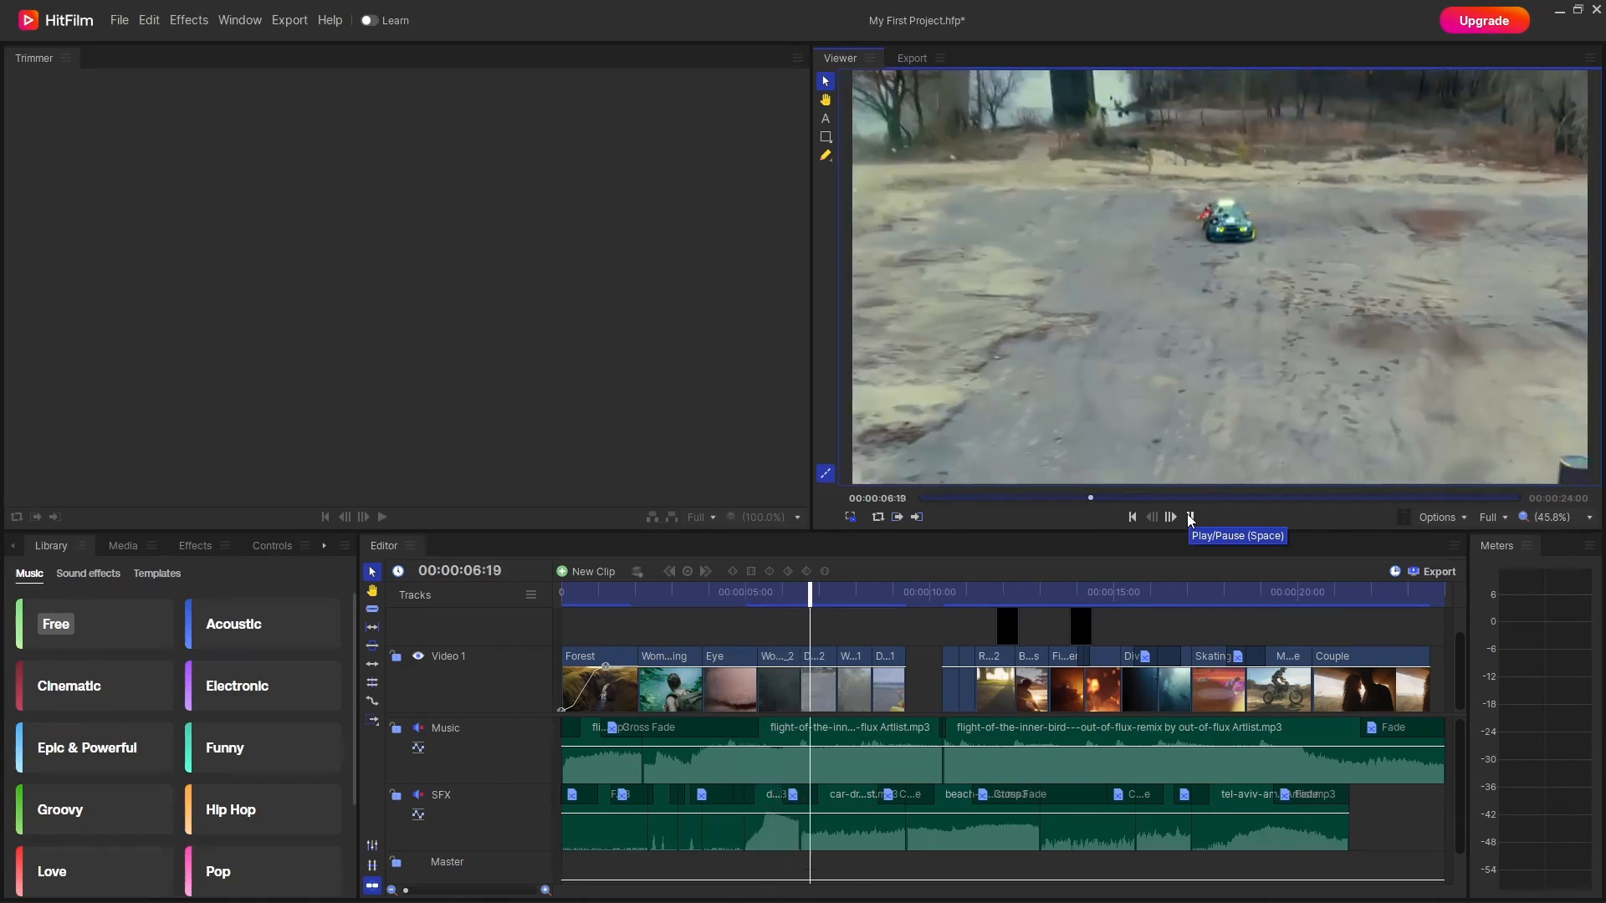
left_click(1187, 517)
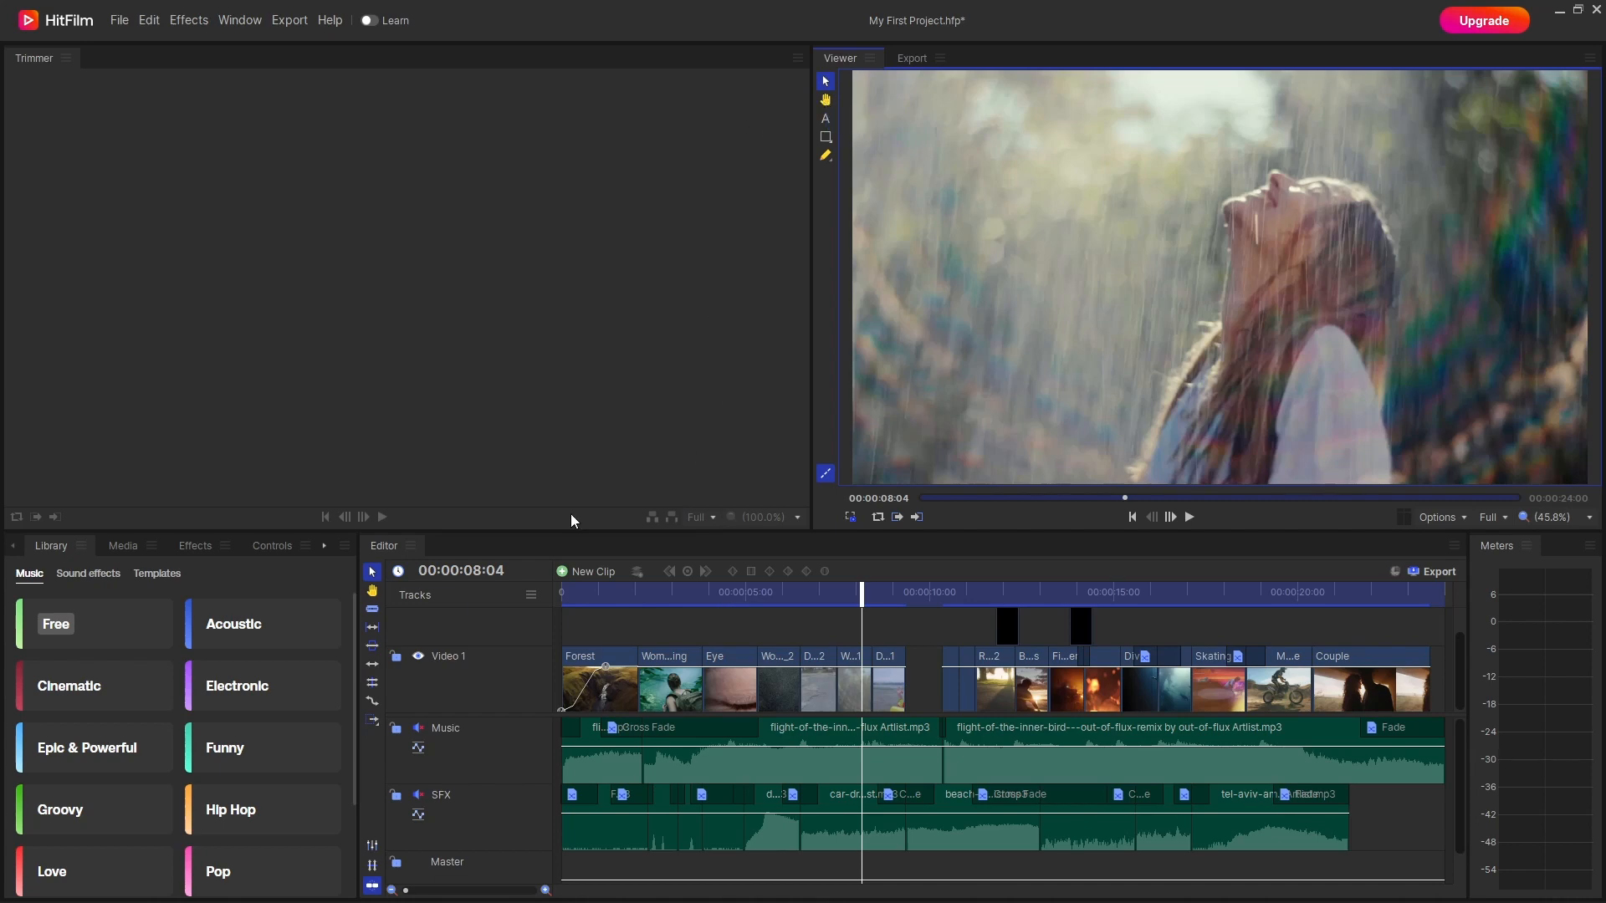
left_click(368, 20)
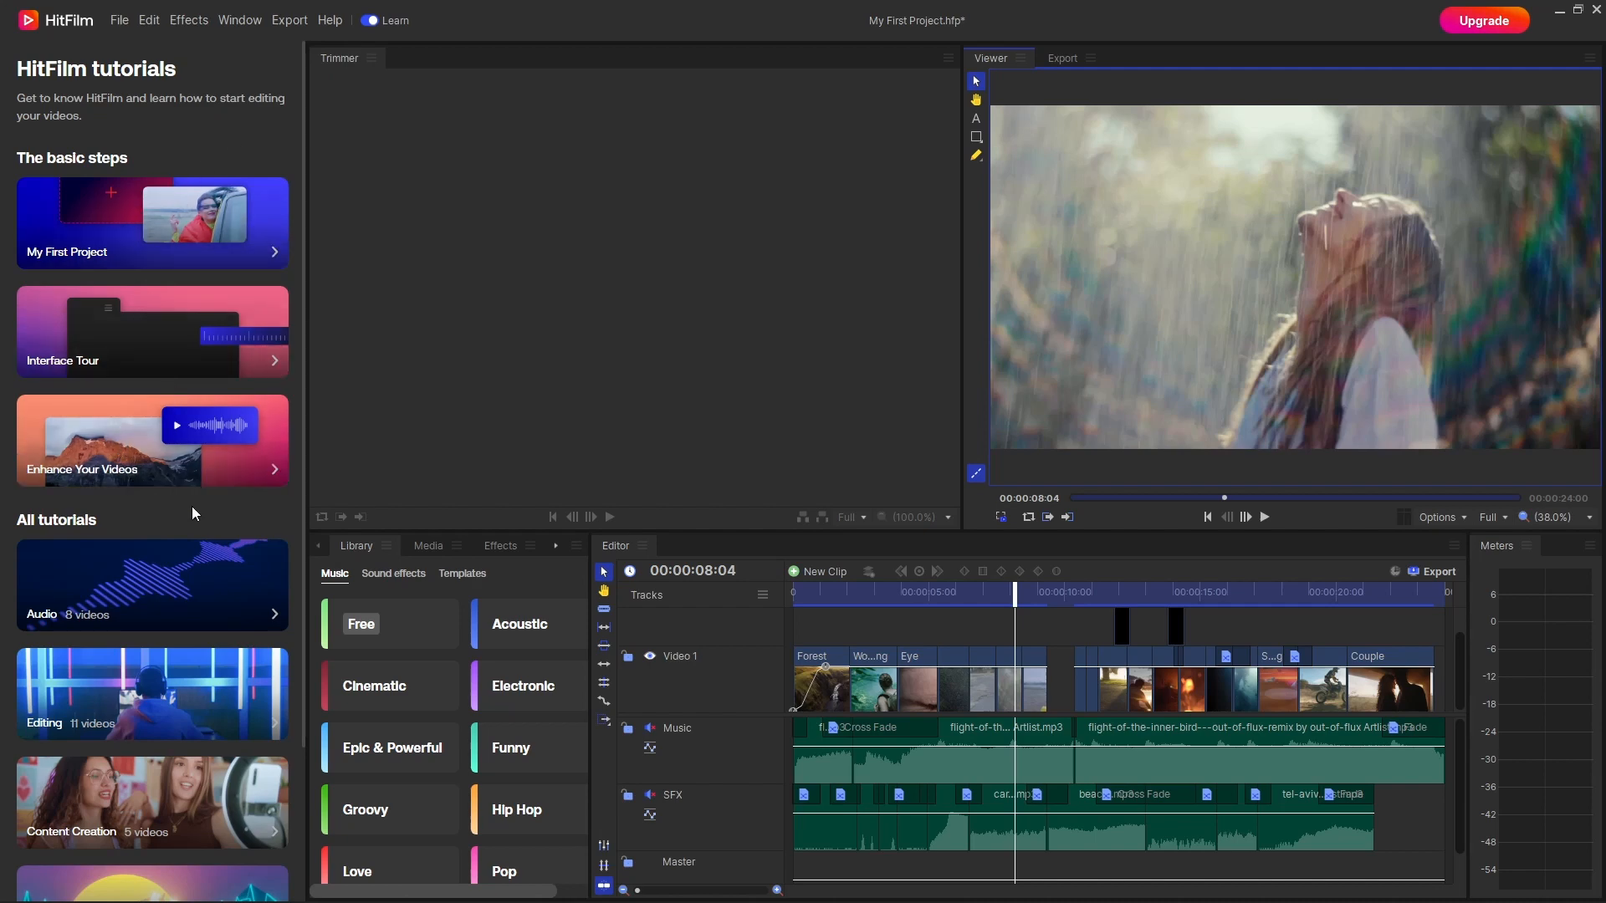
mouse_move(205, 485)
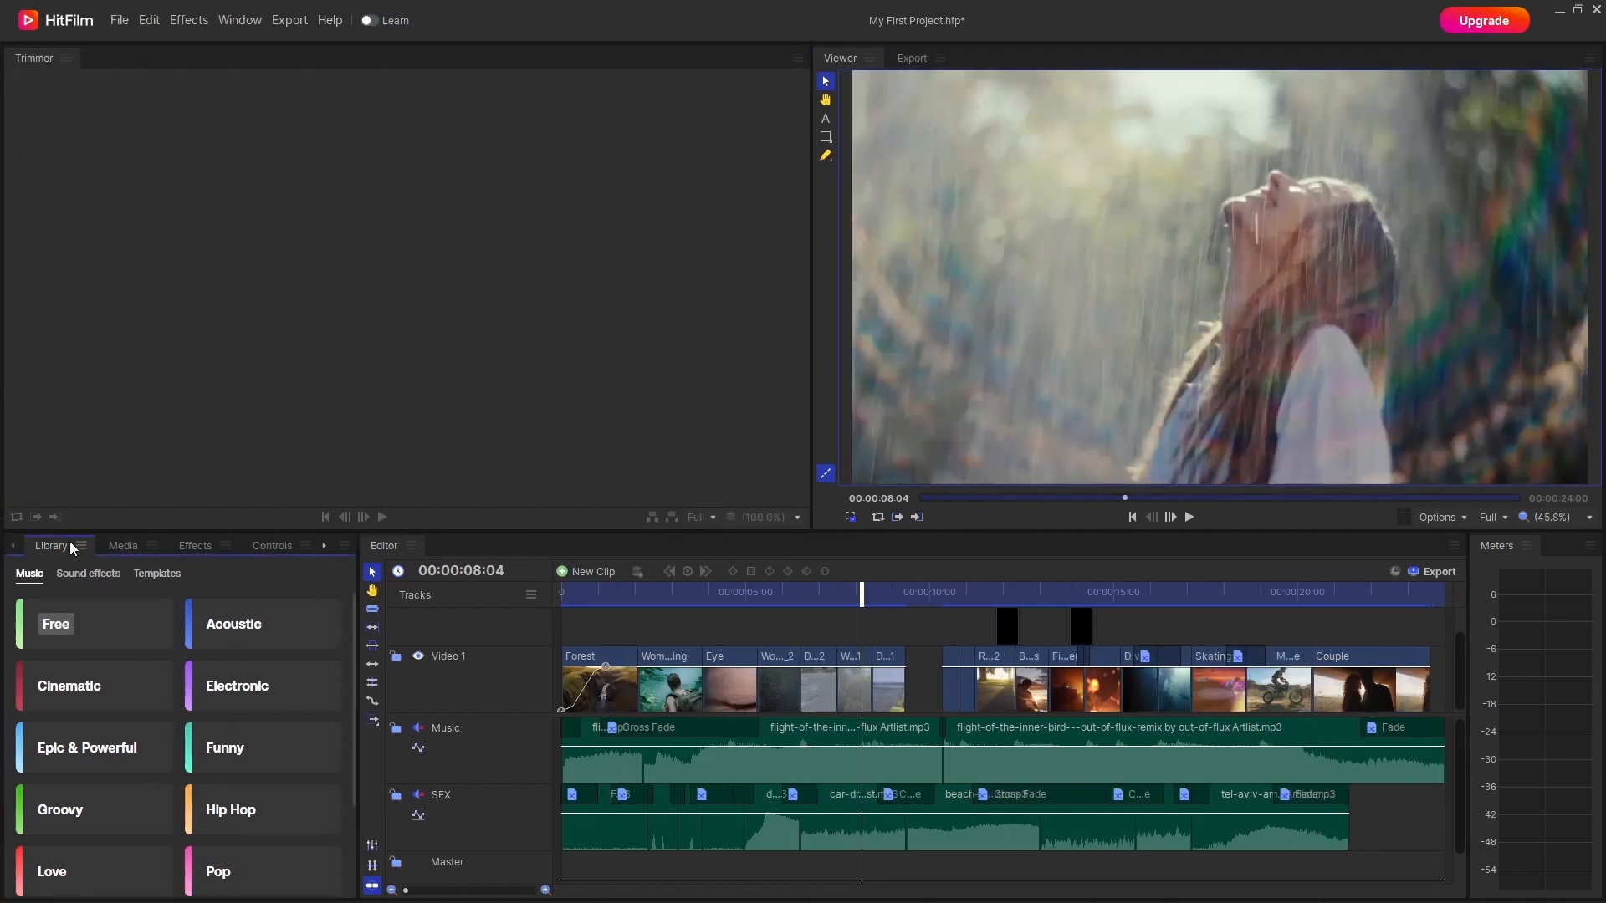
mouse_move(57, 546)
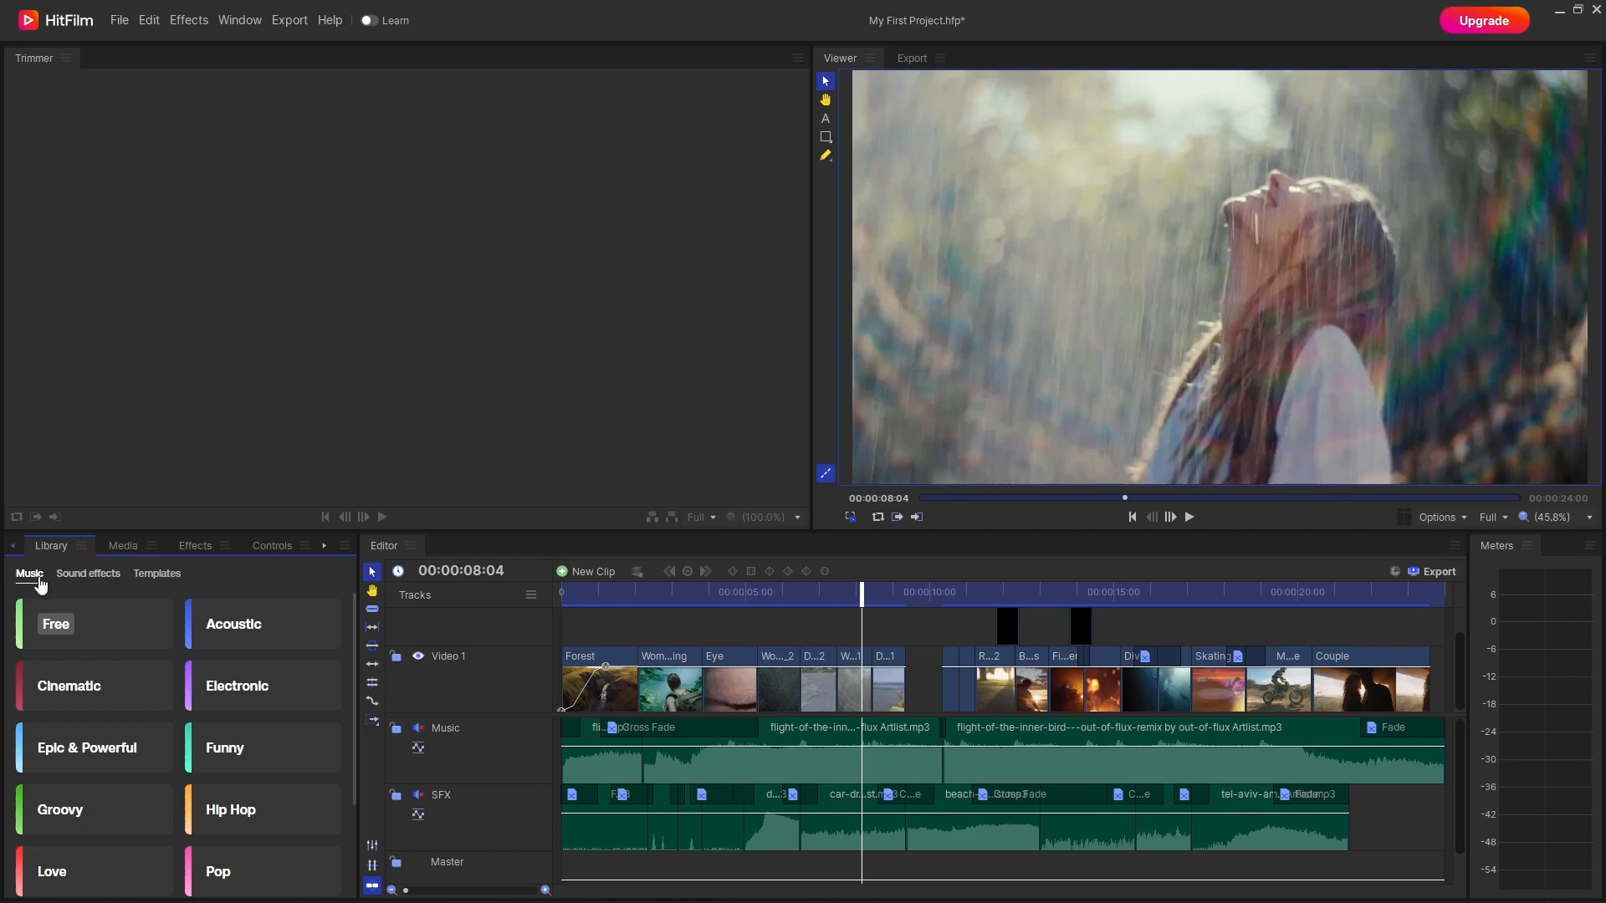
left_click(158, 574)
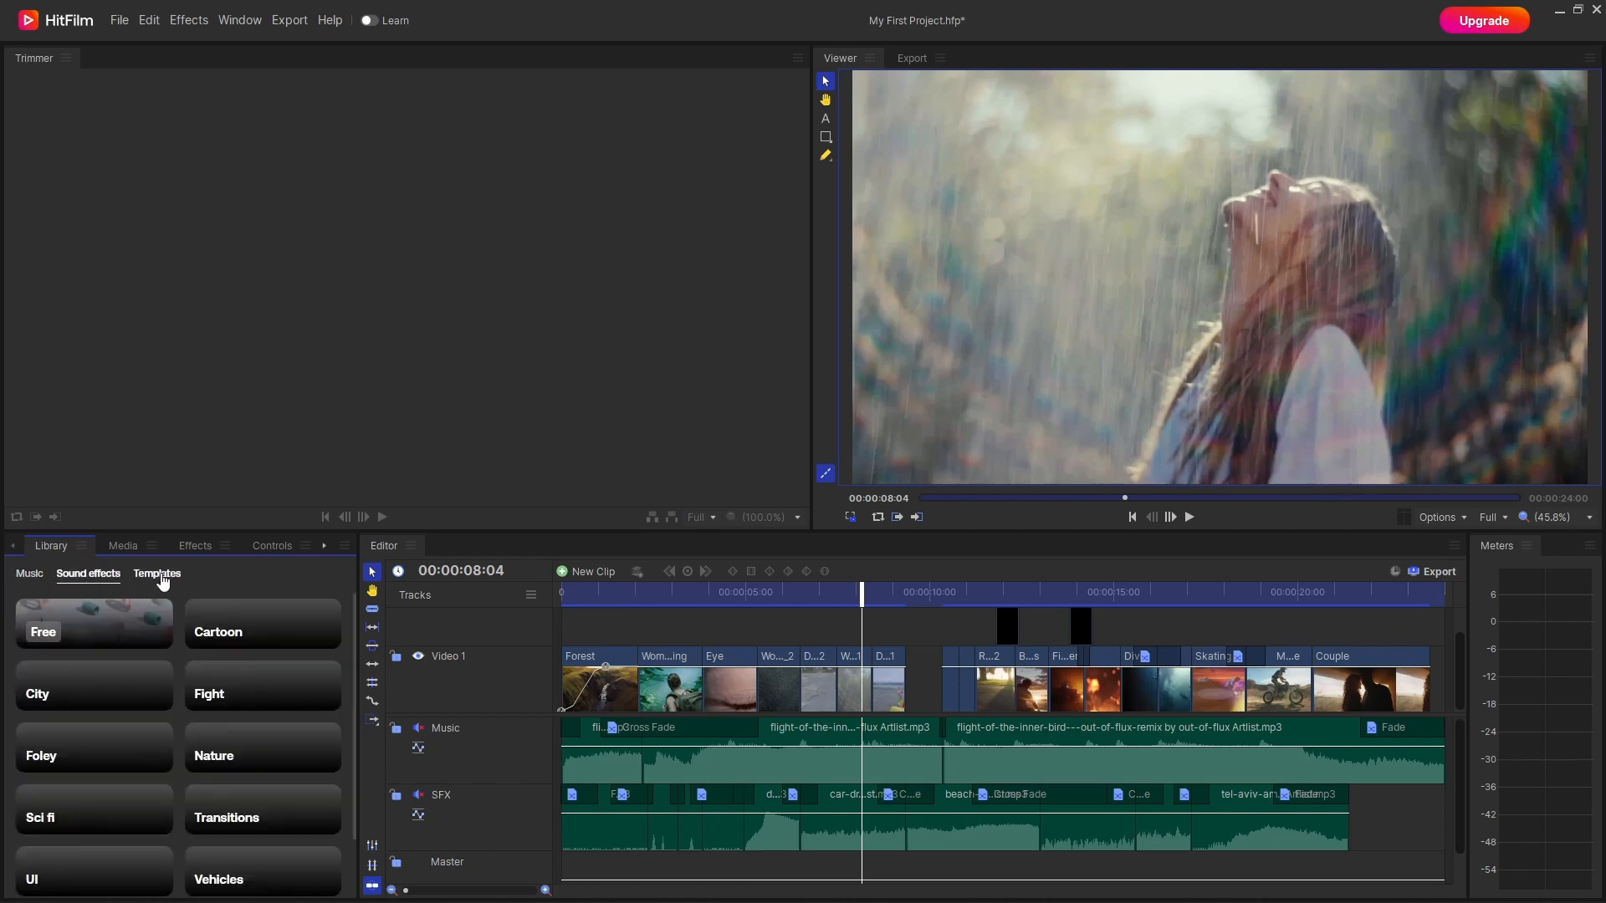
left_click(158, 574)
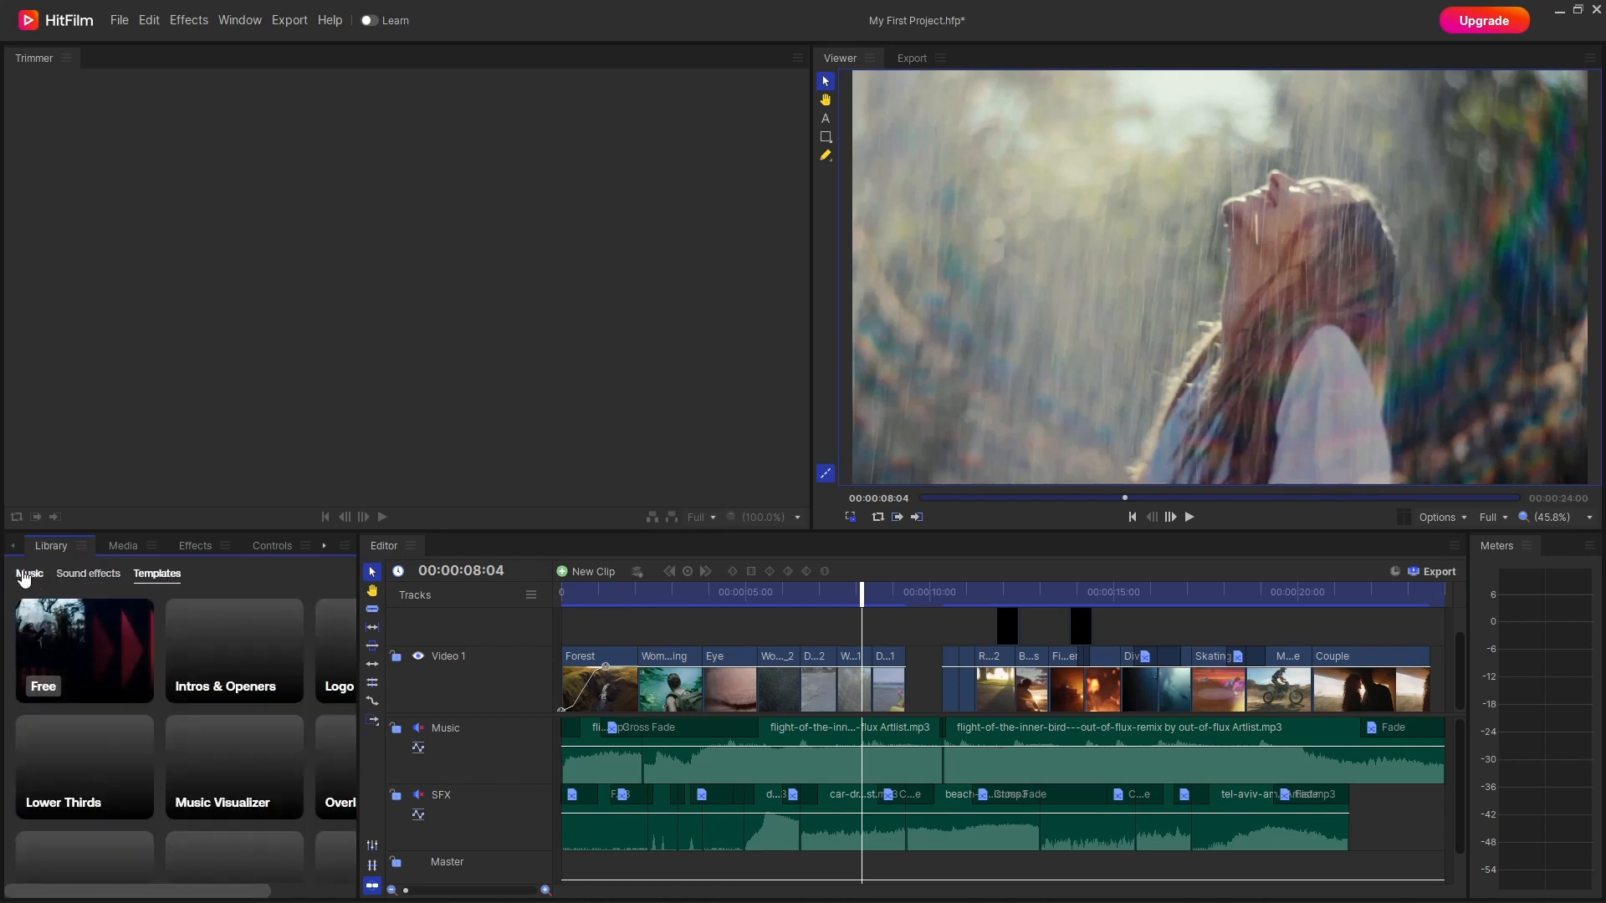
left_click(28, 573)
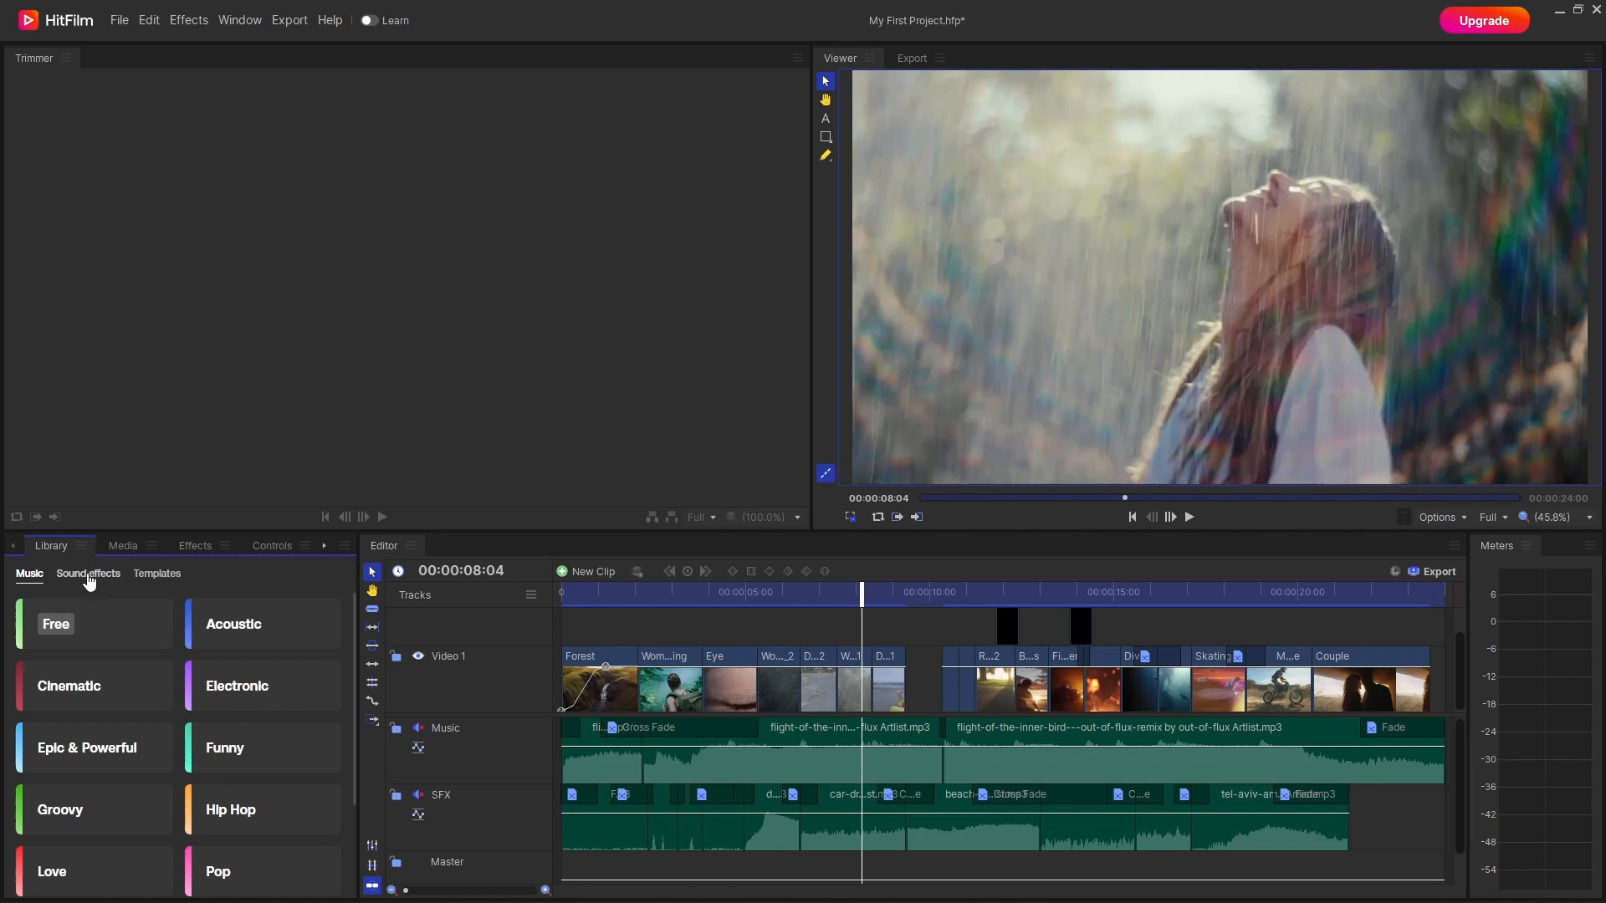
left_click(157, 574)
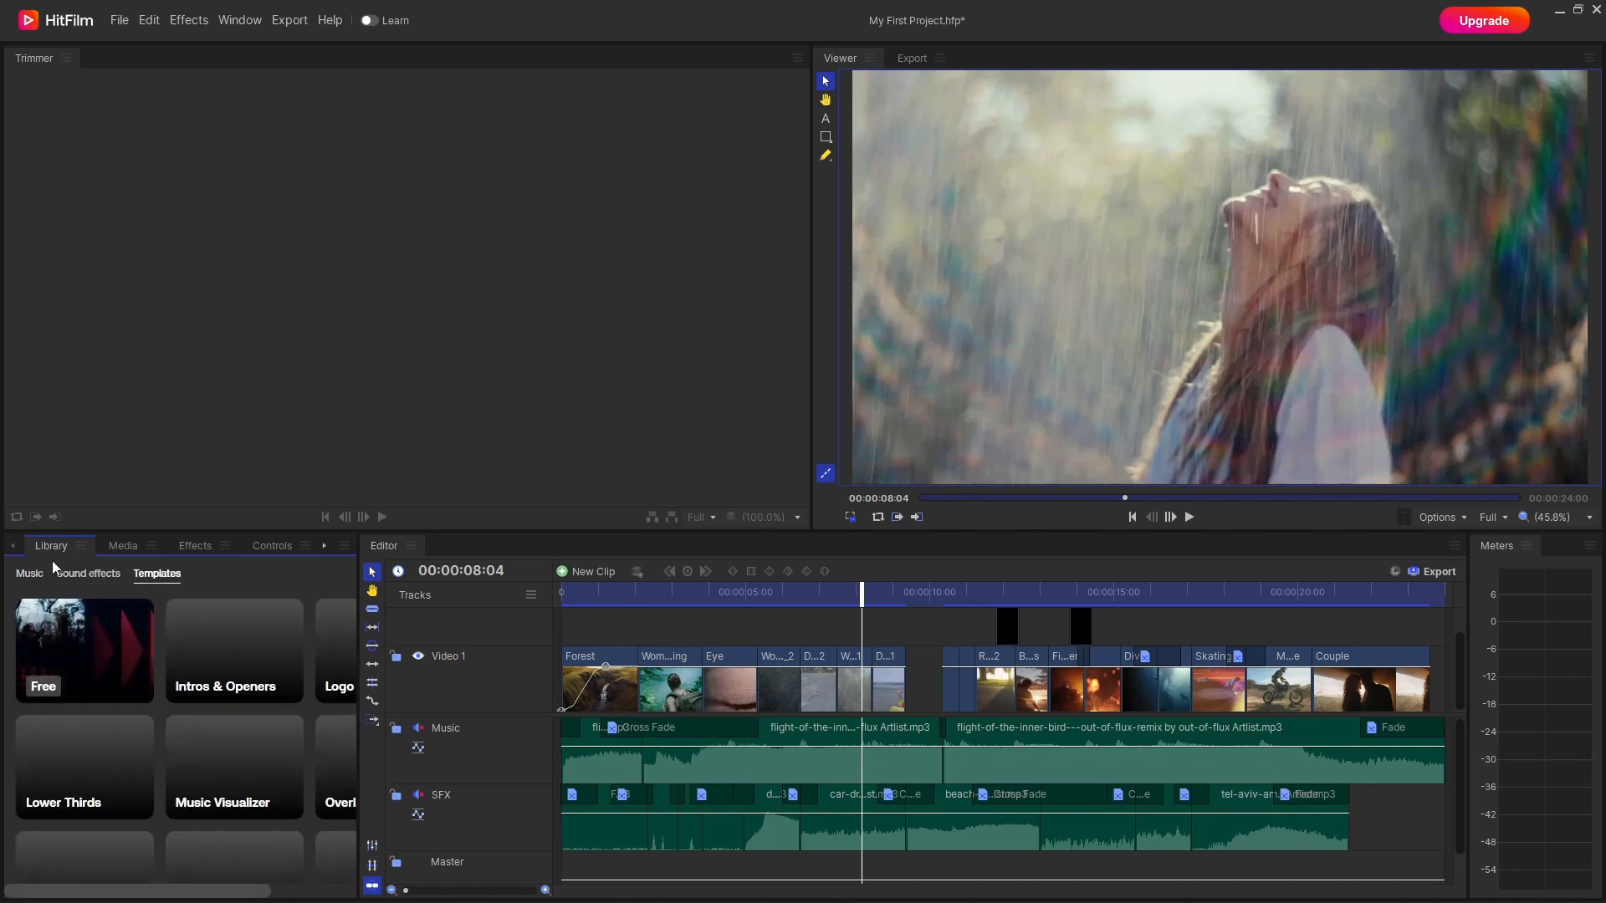
left_click(28, 574)
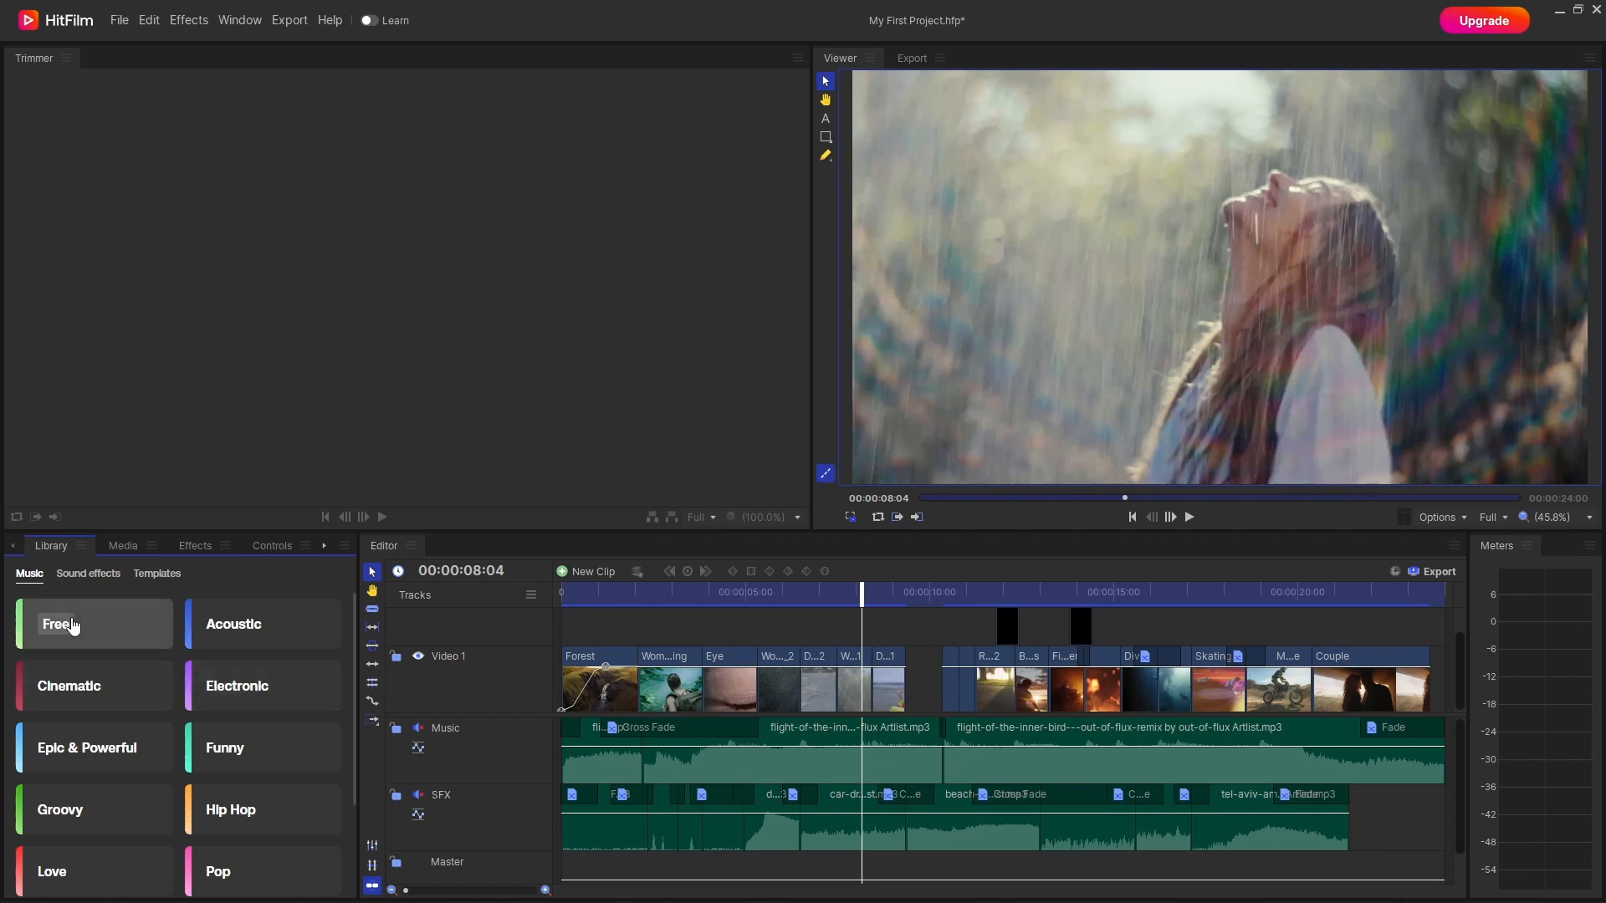
Step: Scroll through the free music tracks, then the free sound effects, ending on the sound-effect categories
left_click(58, 624)
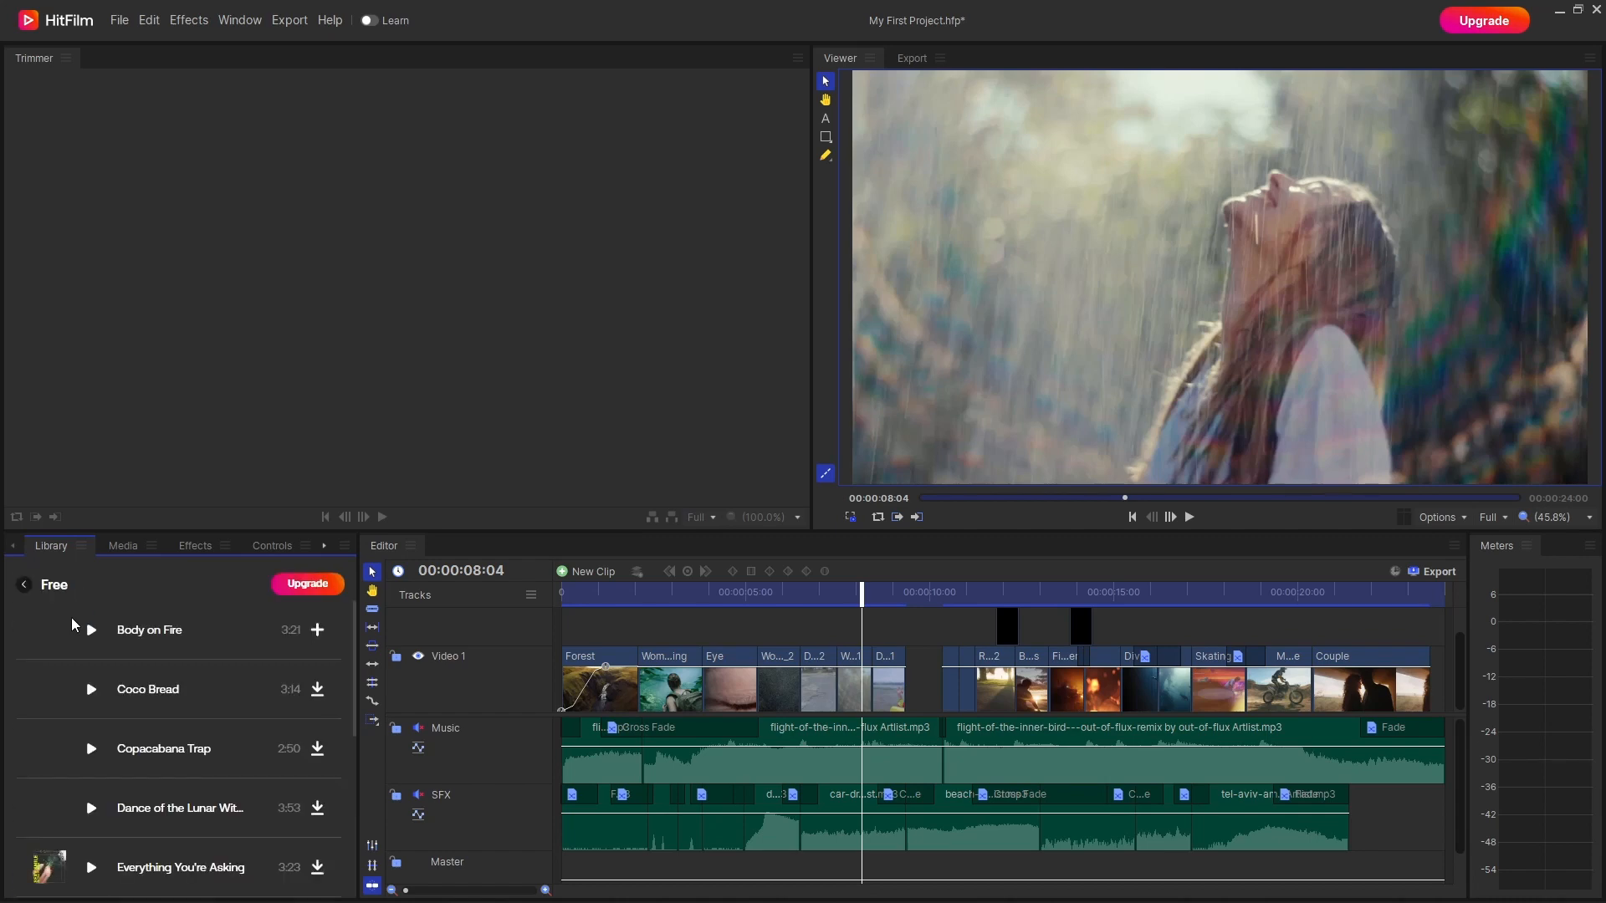
scroll("down", 3)
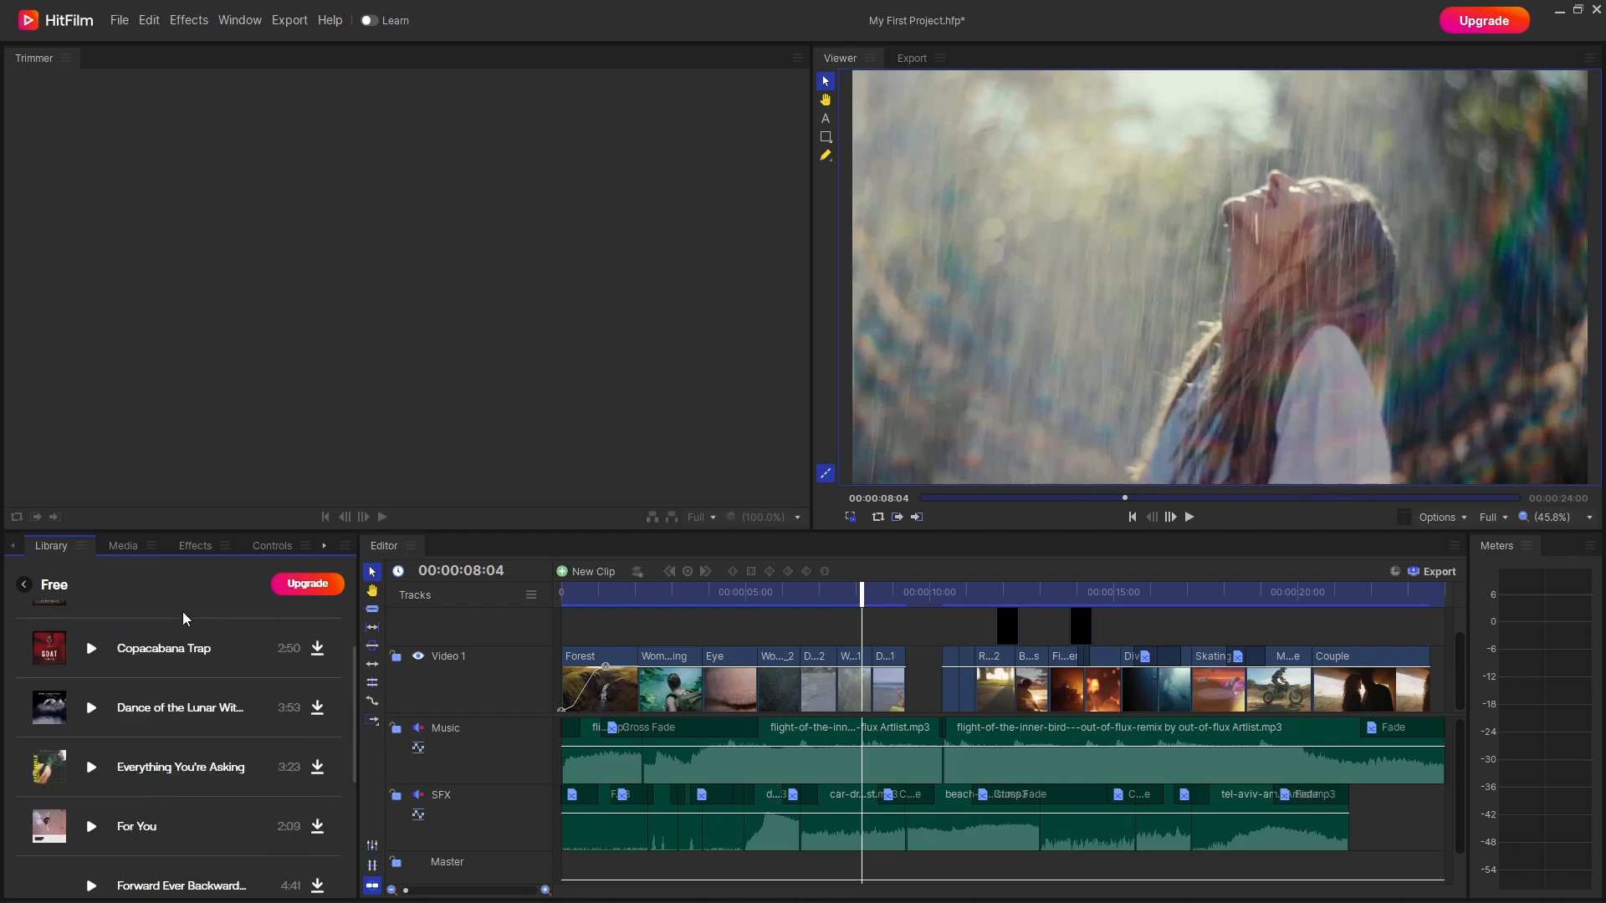
scroll("down", 3)
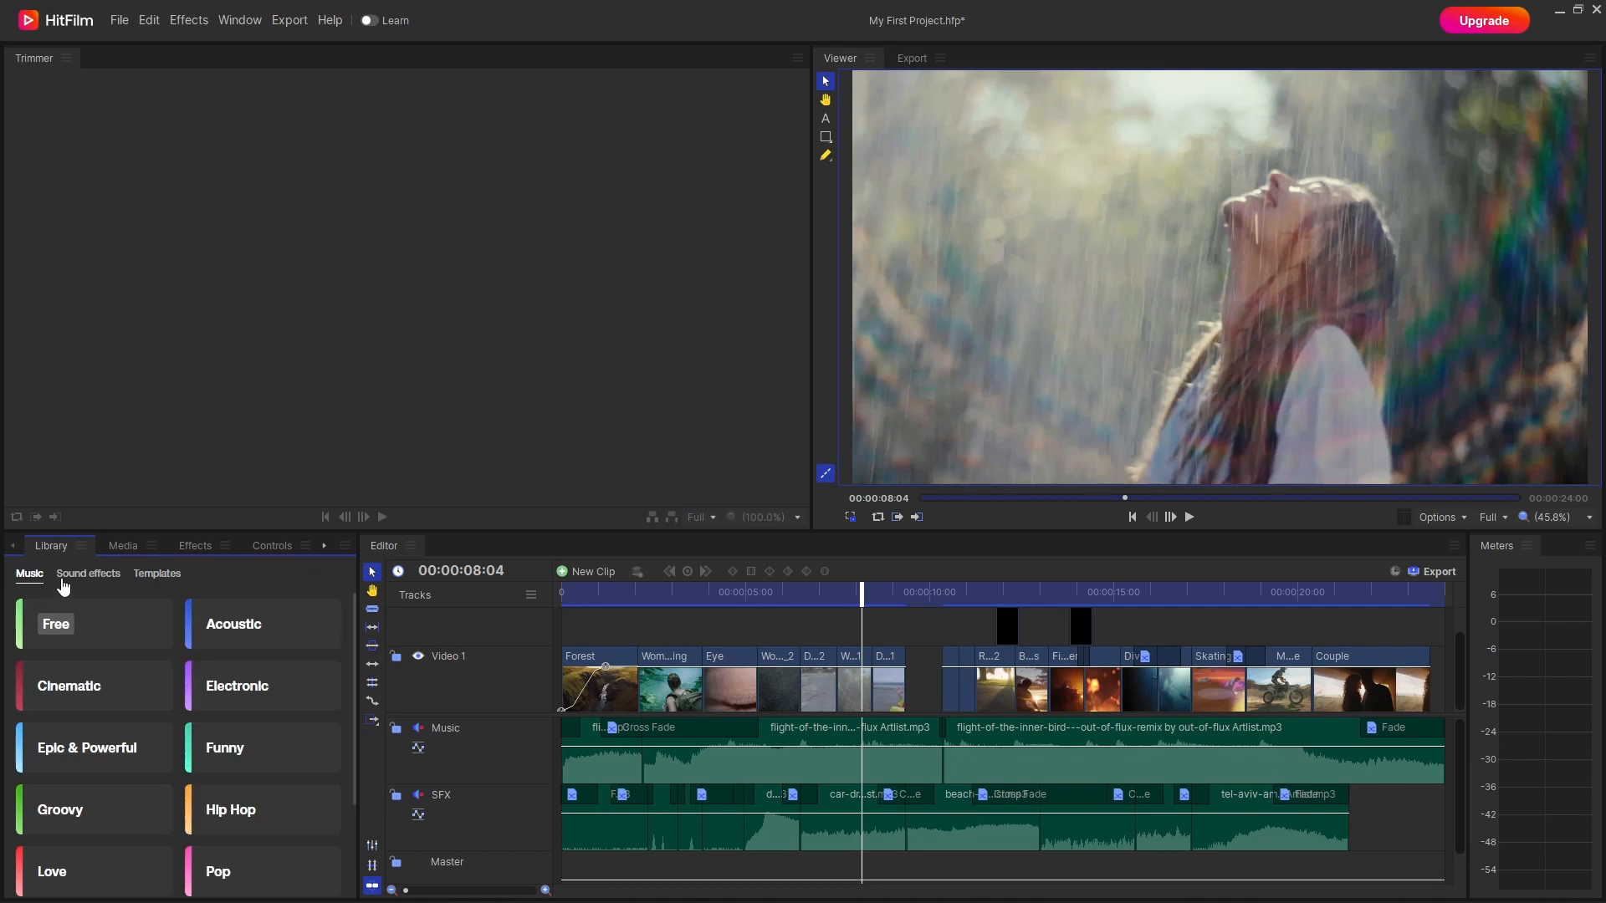
left_click(55, 624)
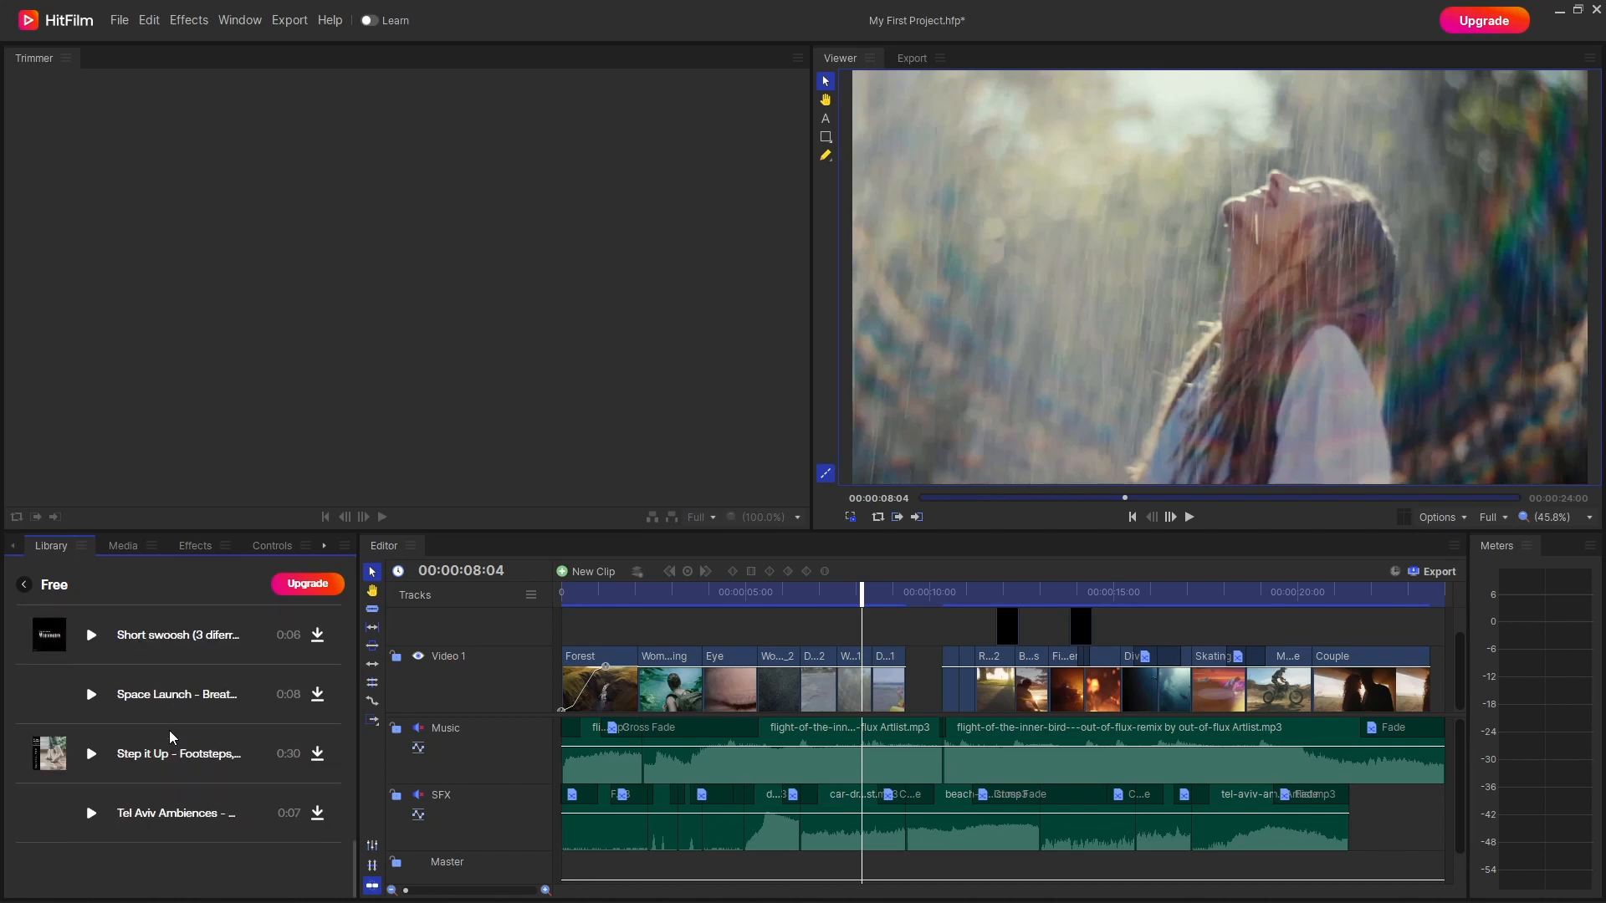
left_click(89, 573)
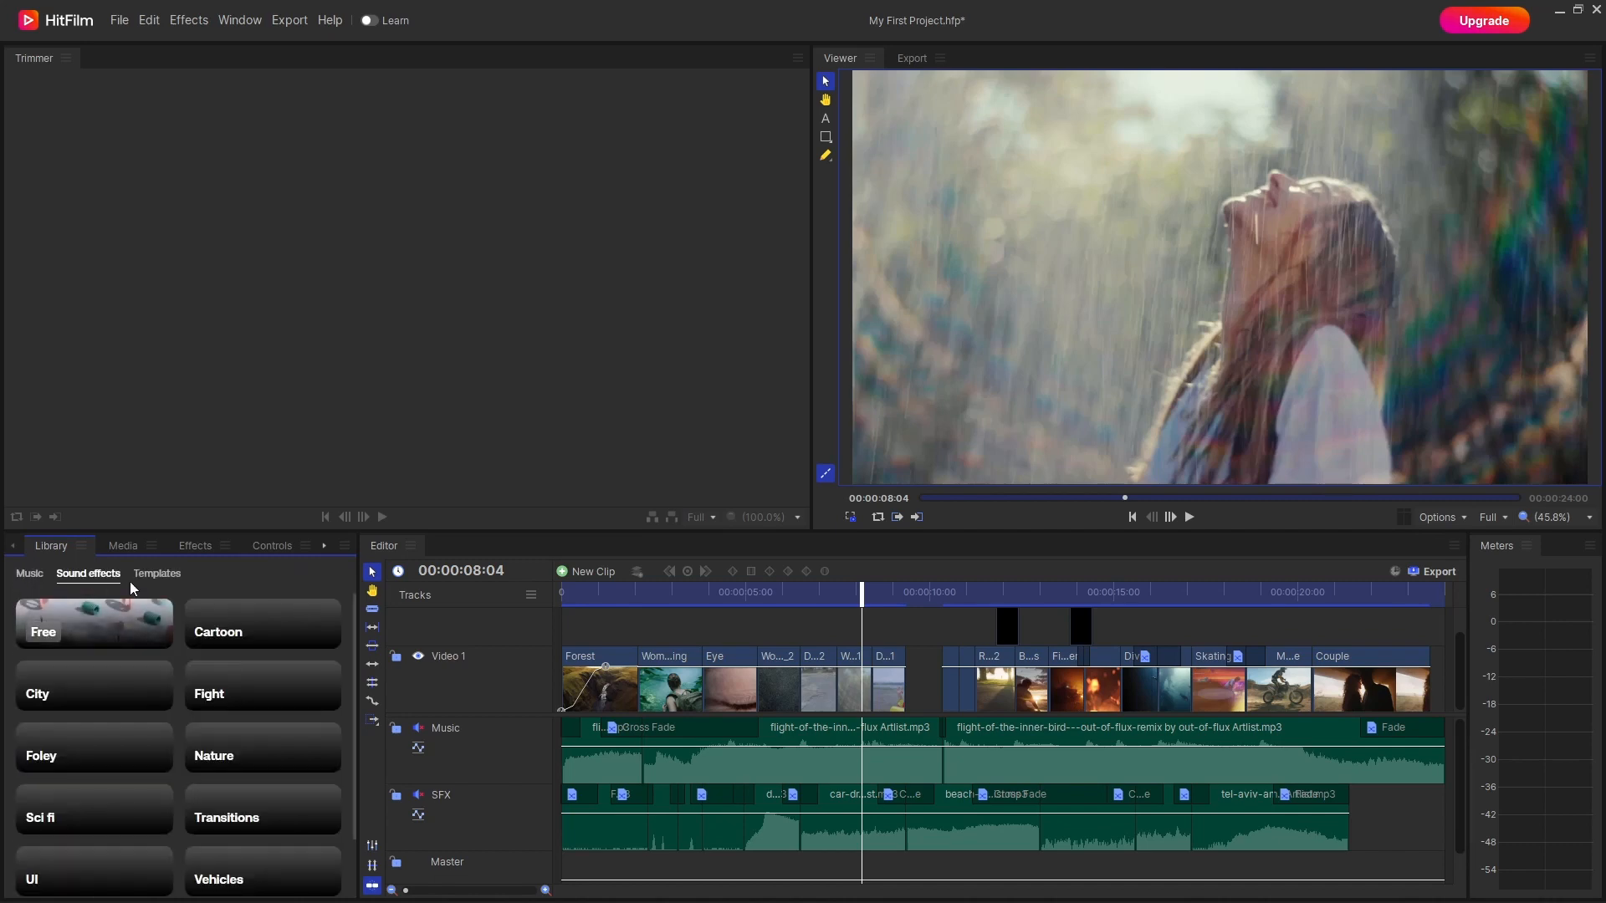
Step: Add the Circle Reveal template from the free templates library to the project media
left_click(158, 574)
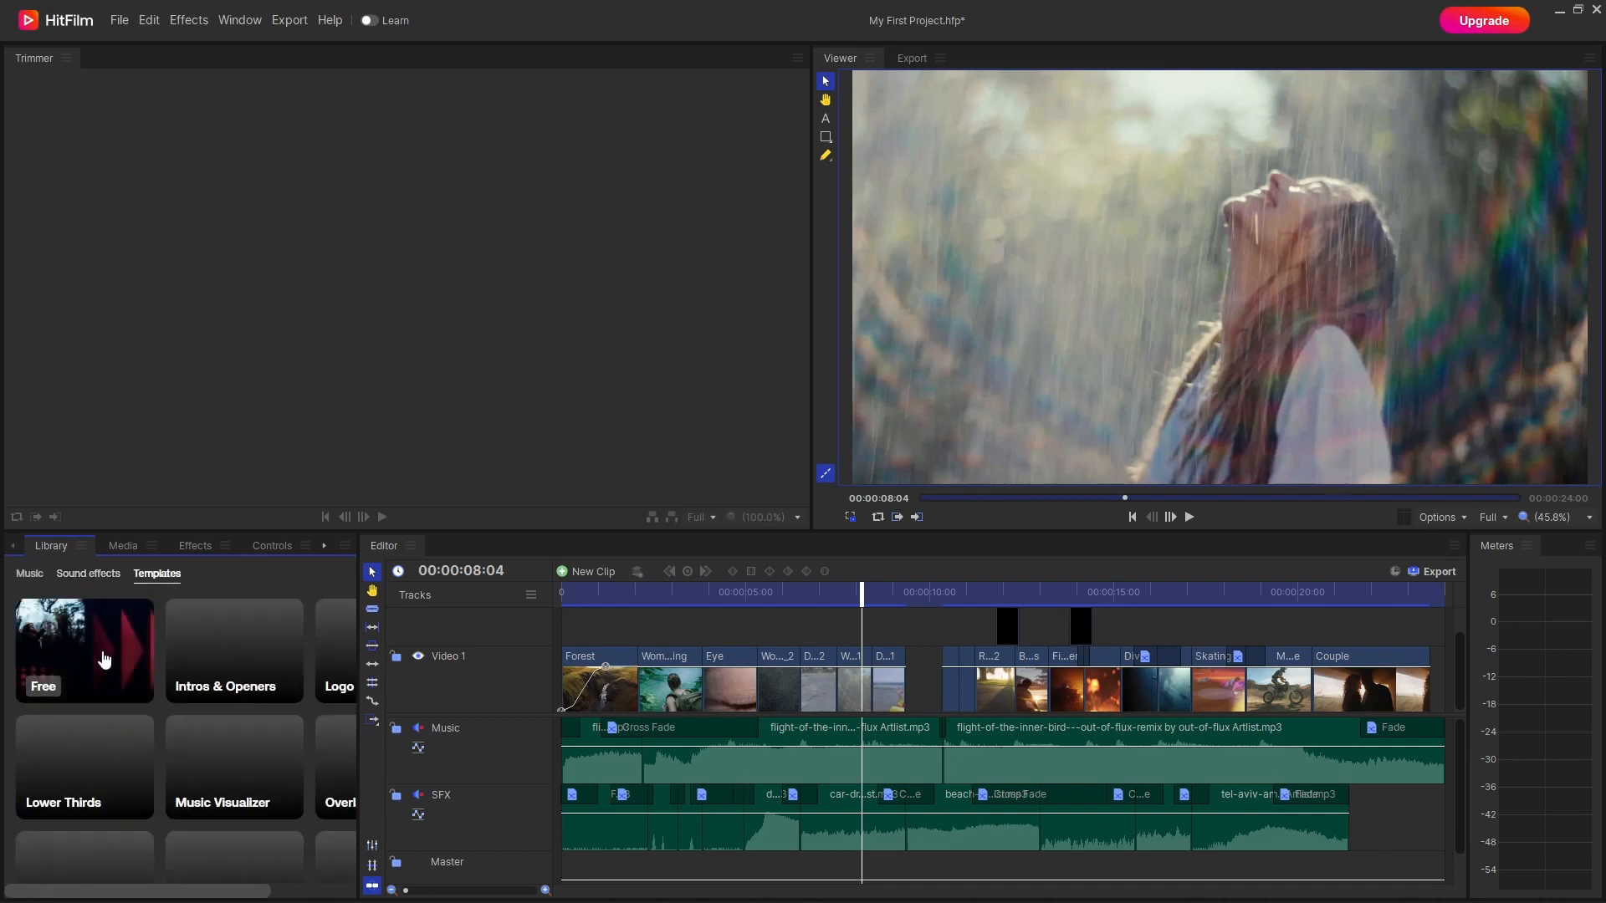
left_click(83, 650)
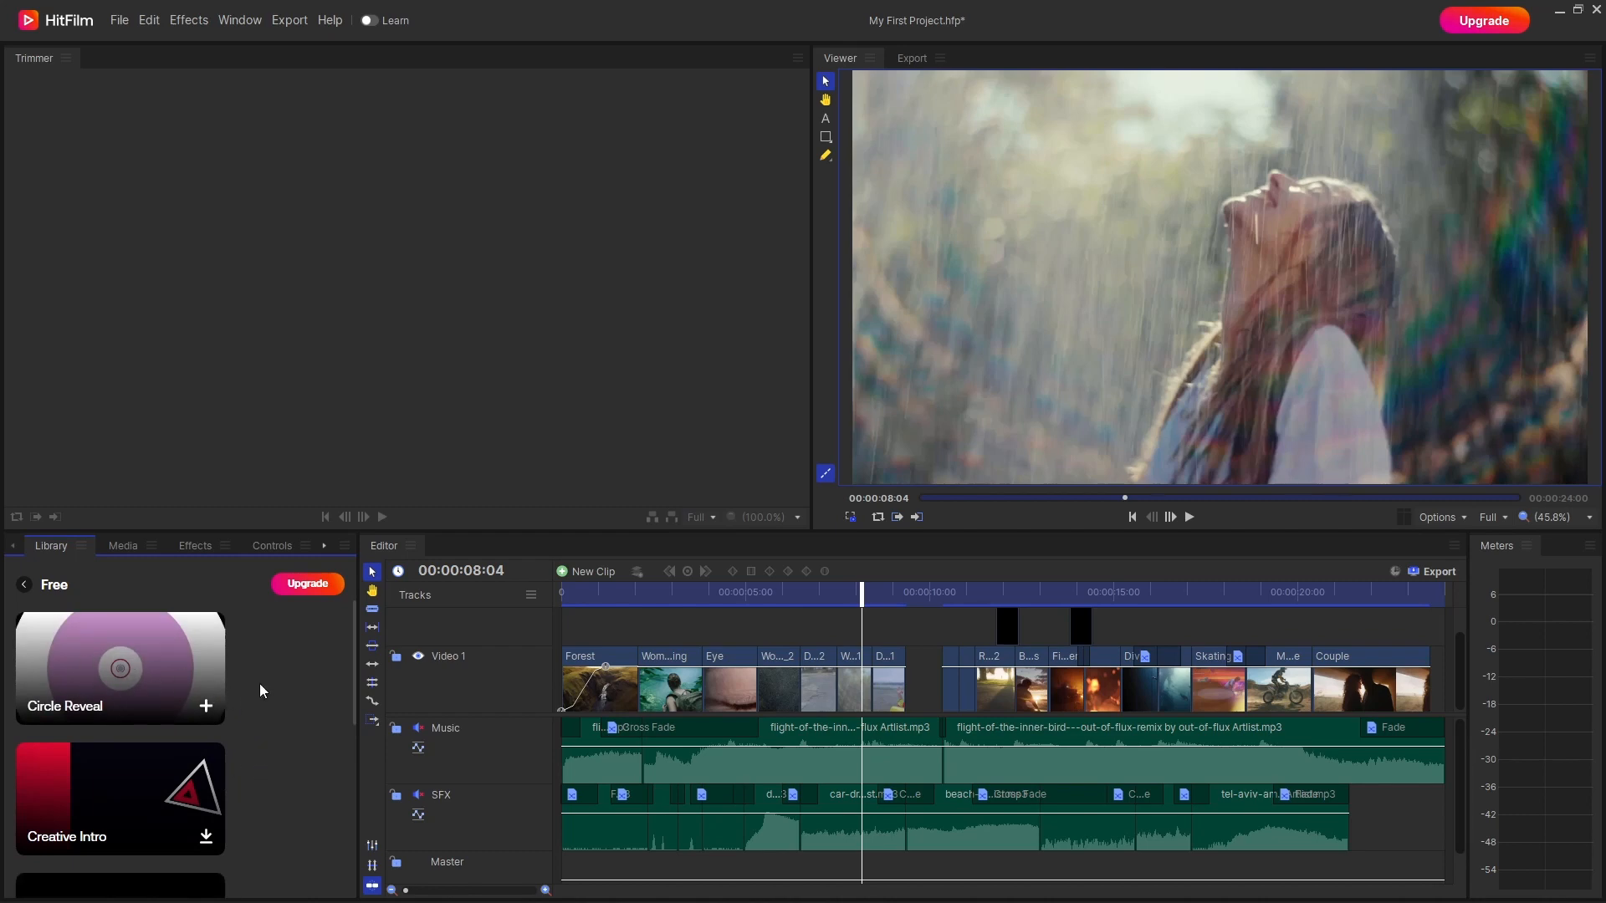
mouse_move(204, 838)
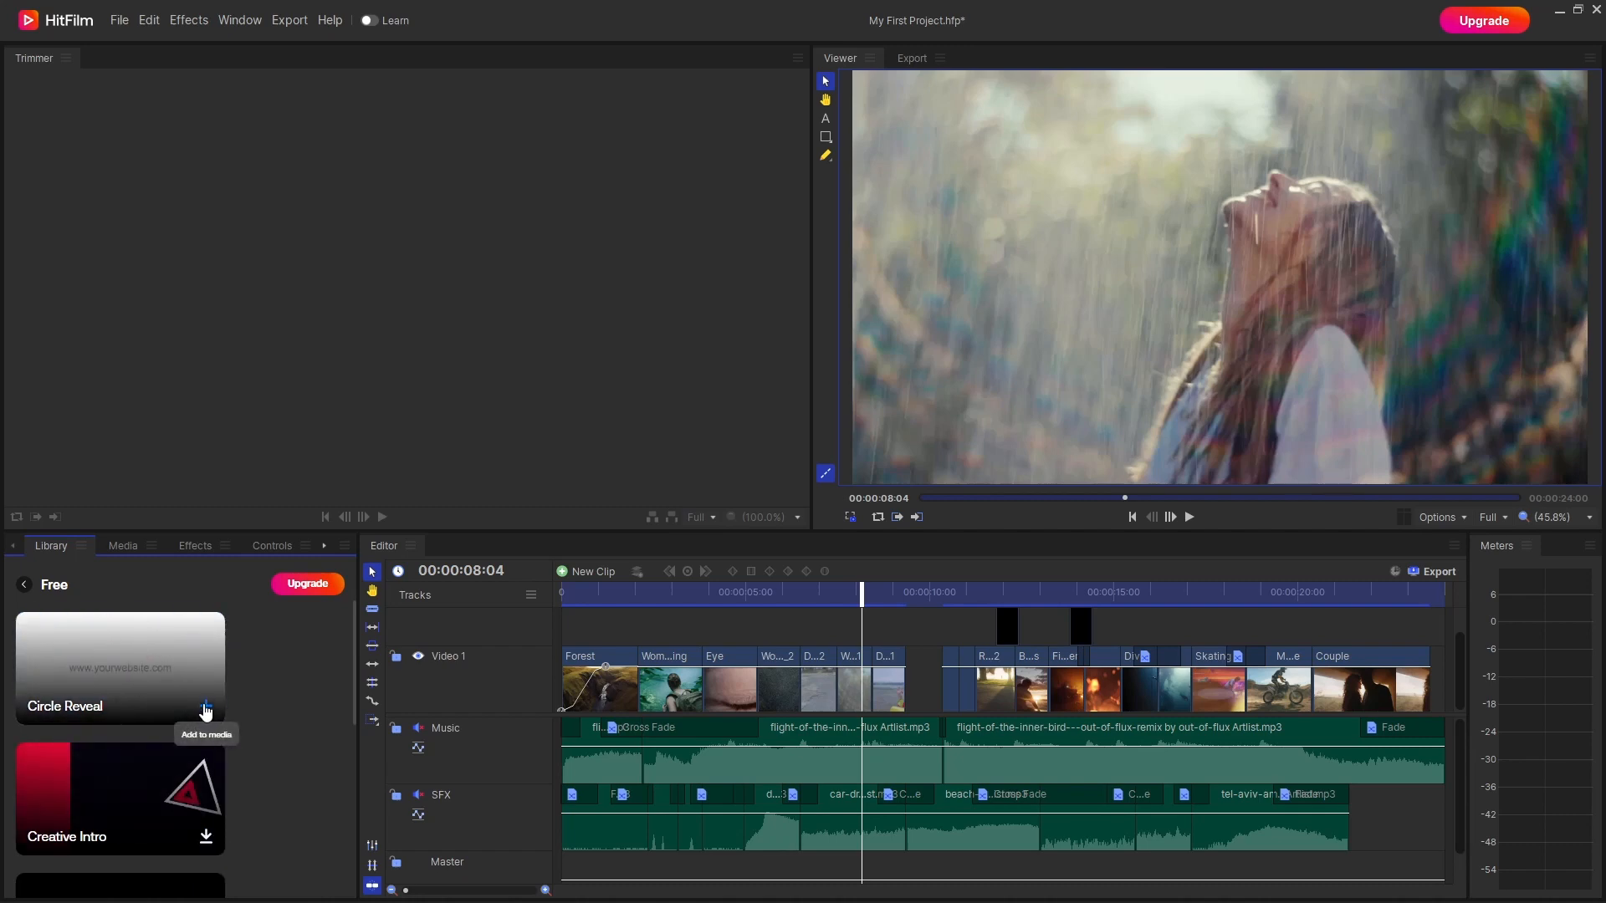
left_click(122, 546)
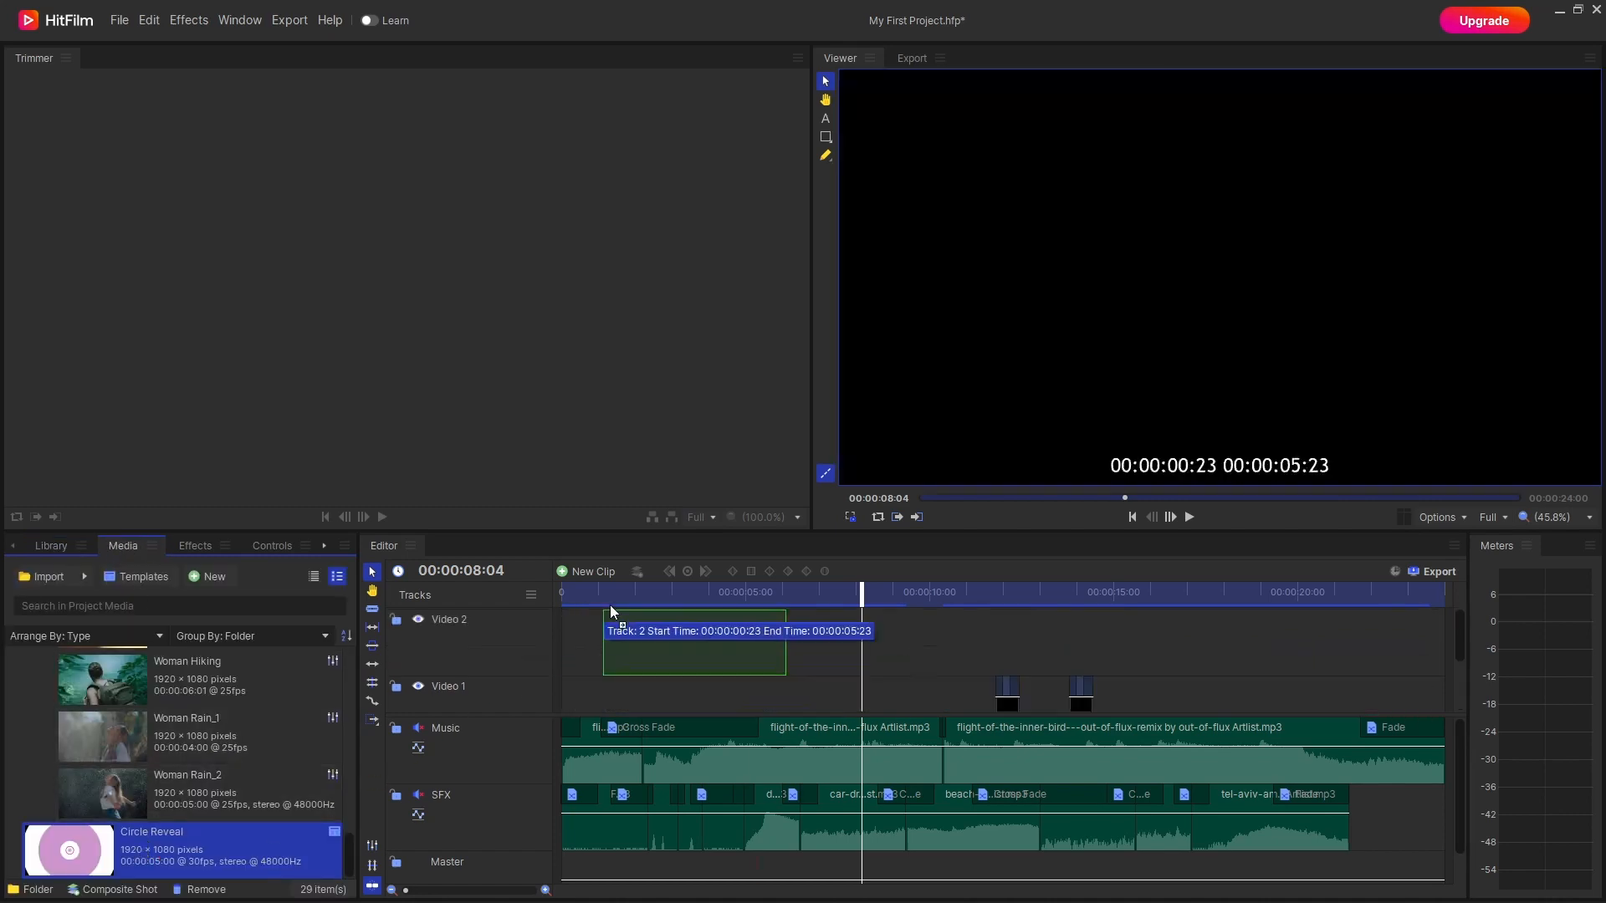
Step: Drop Circle Reveal above Video 1 to create a Video 2 track at the timeline start
left_click_drag(692, 642, 656, 642)
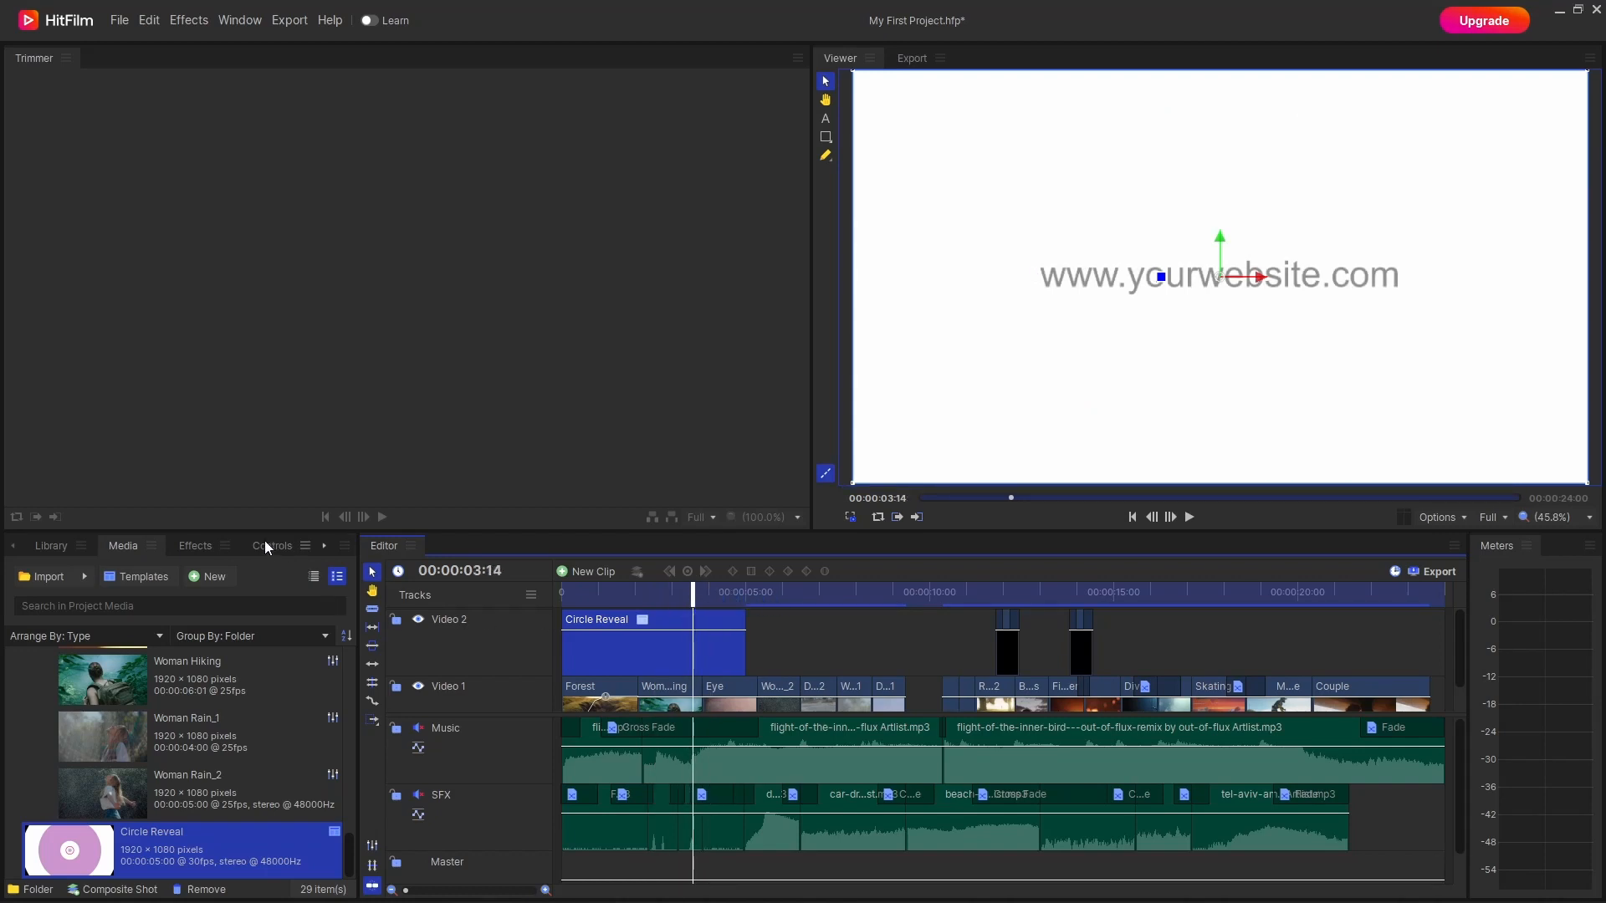
Step: Review Circle Reveal's controls with Transform collapsed and Background Color selected, then return to the Library
left_click(273, 546)
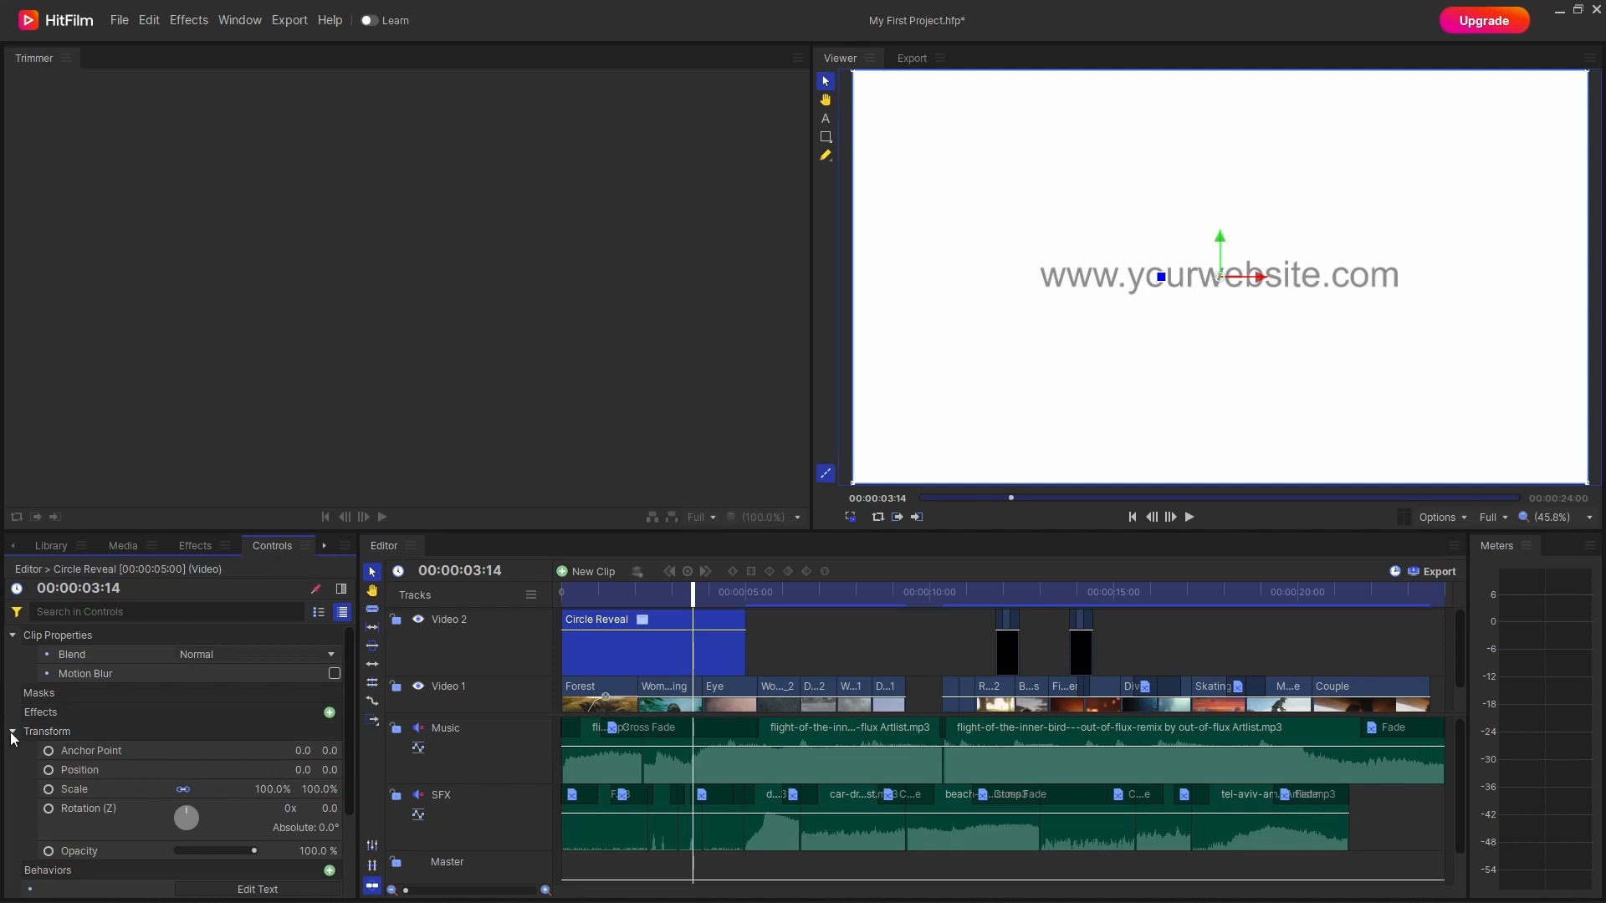
left_click(12, 731)
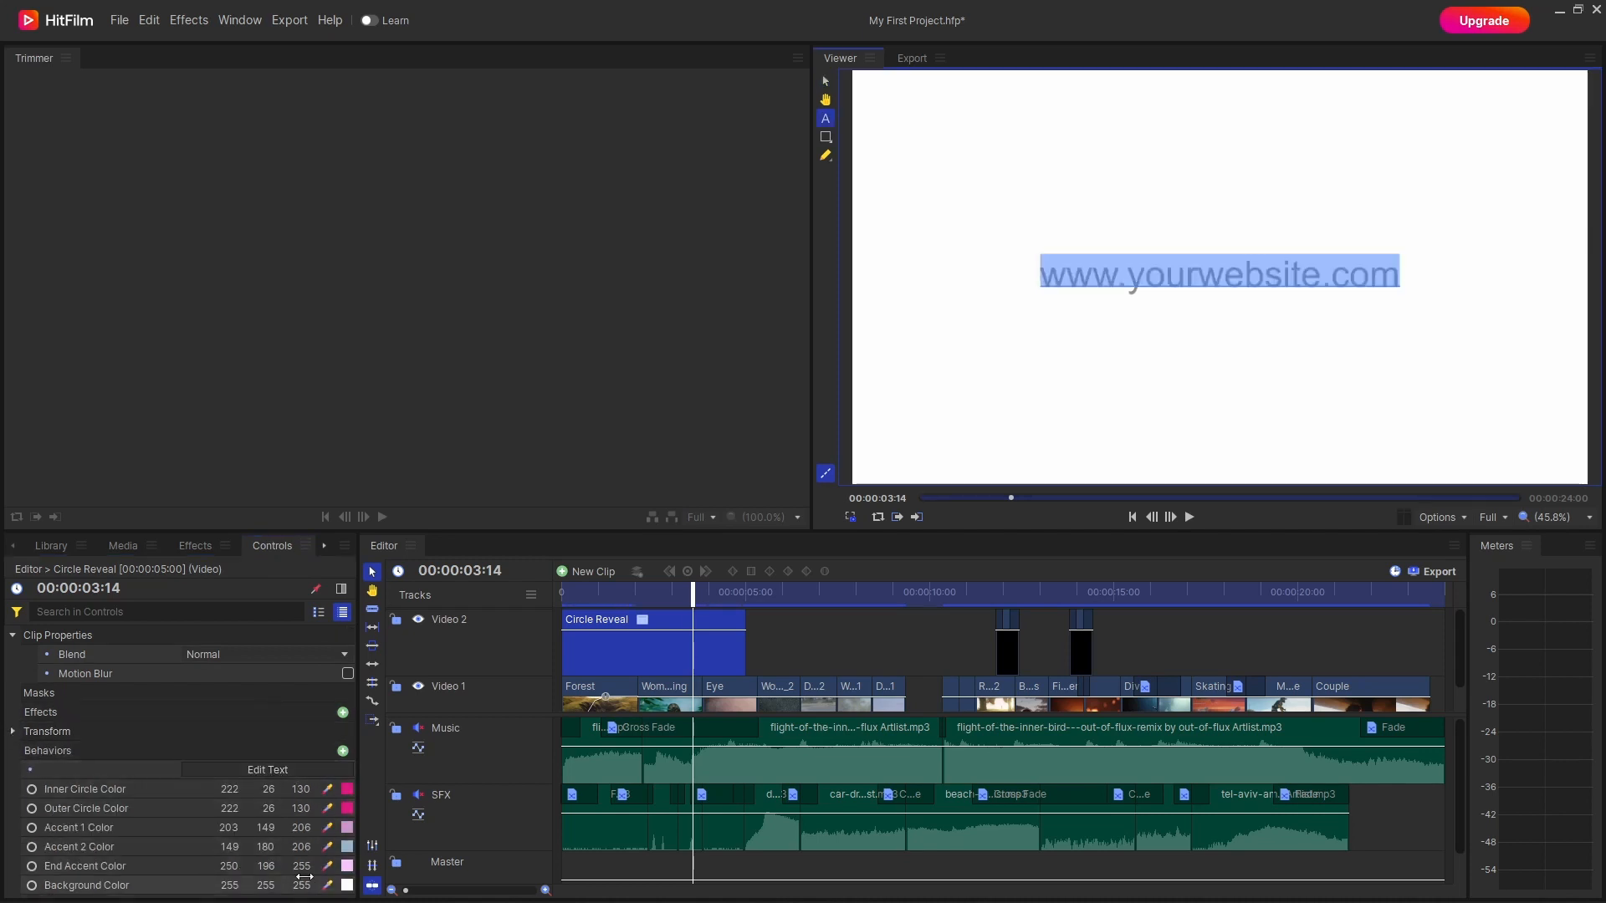
left_click(85, 885)
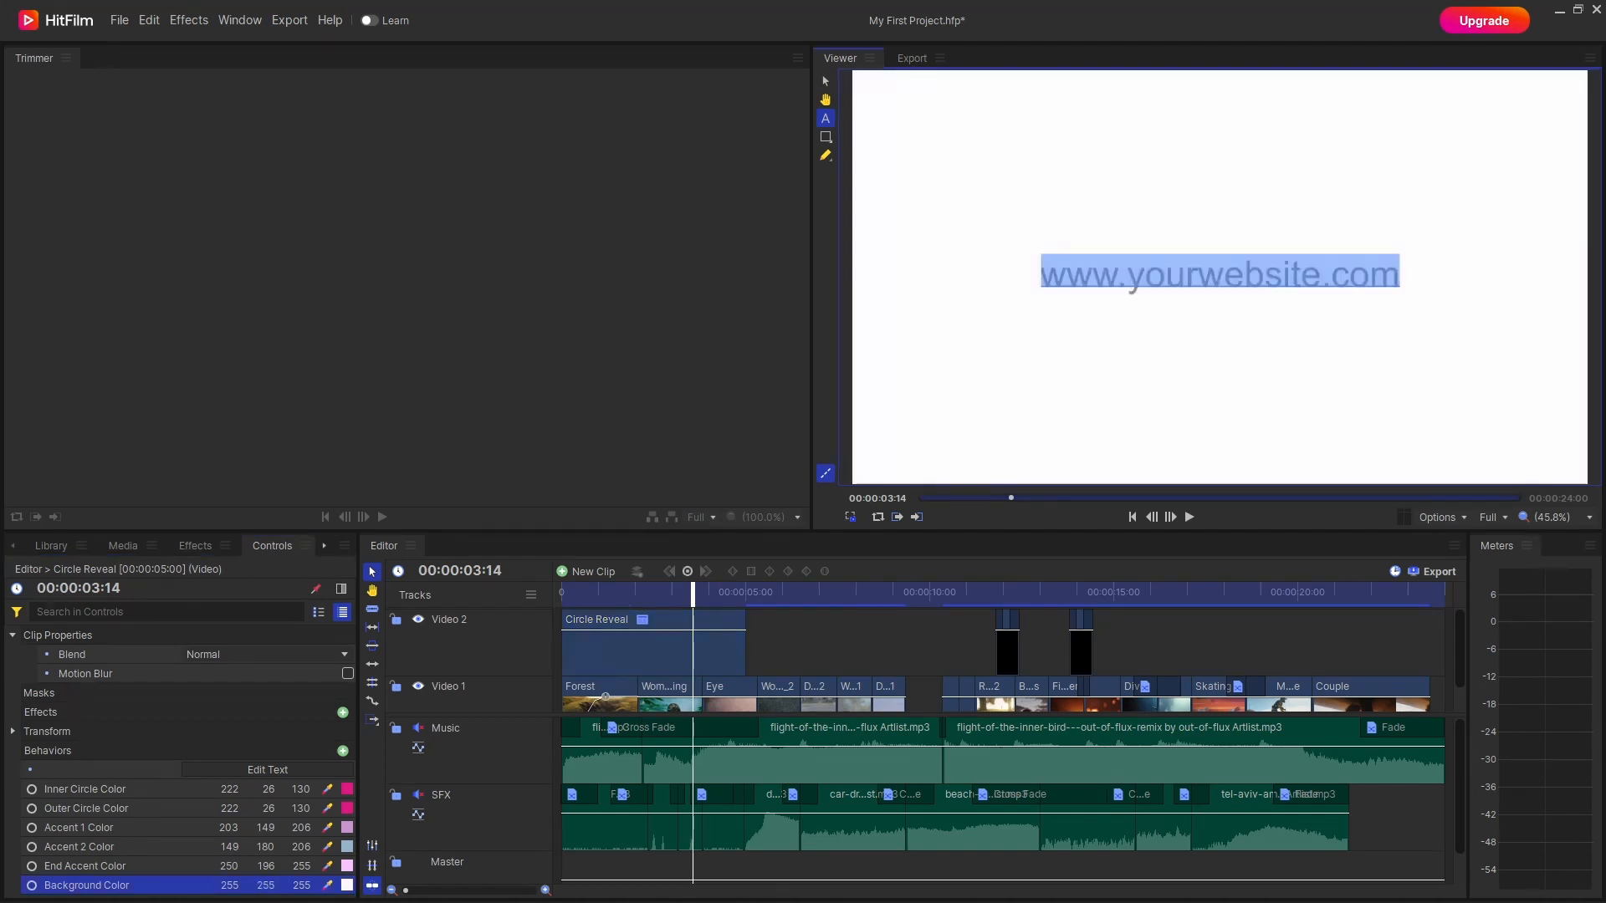
left_click(48, 545)
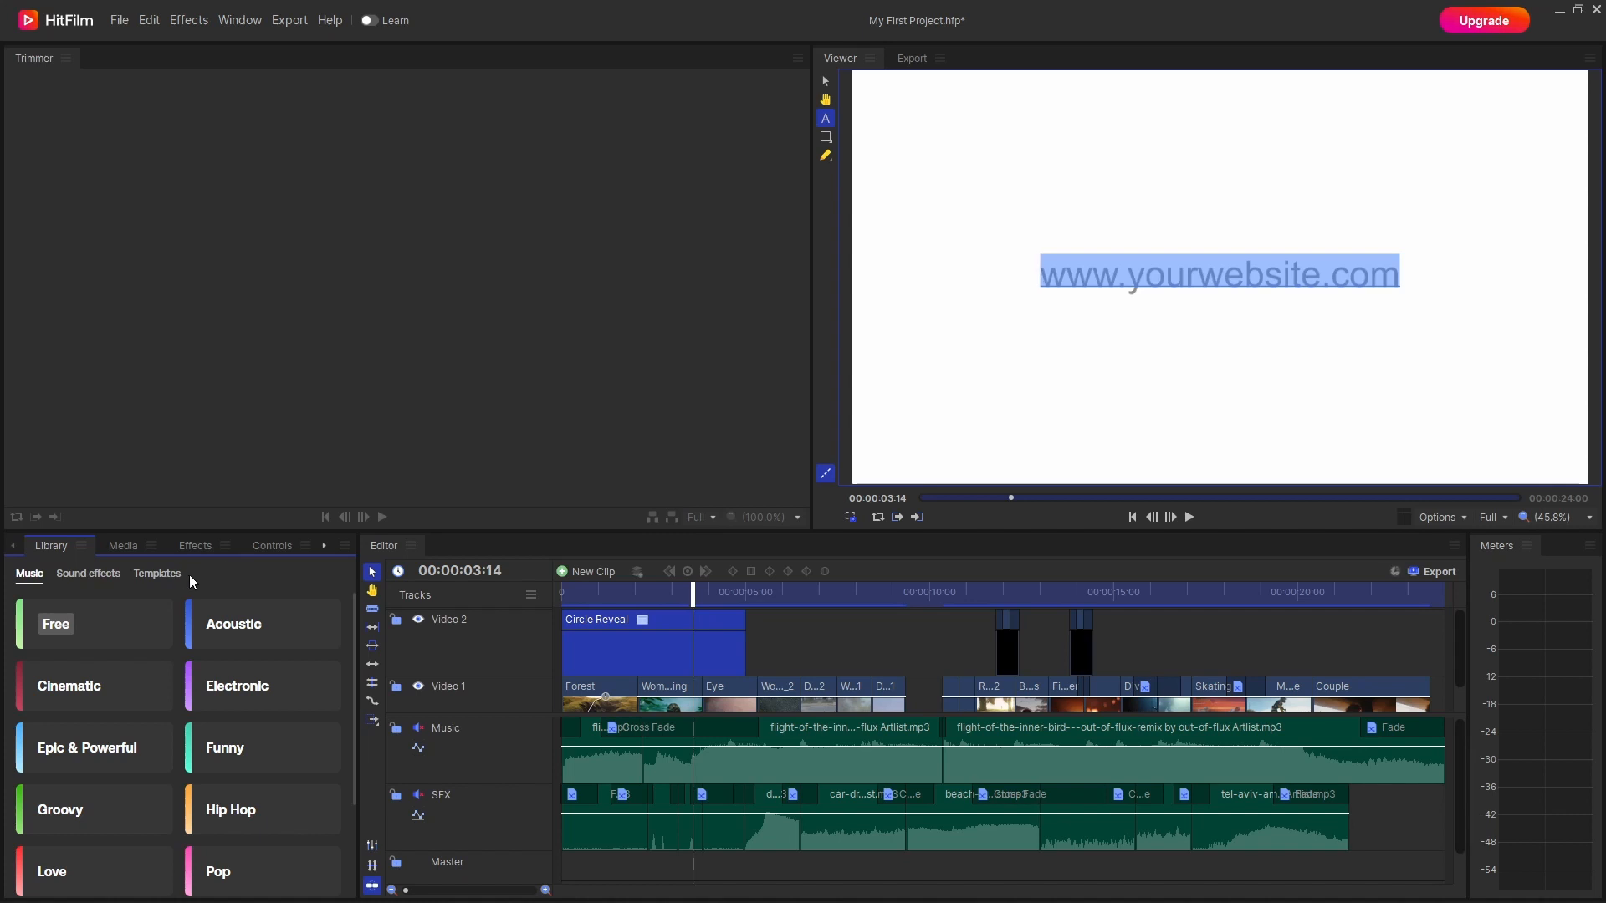
mouse_move(348, 635)
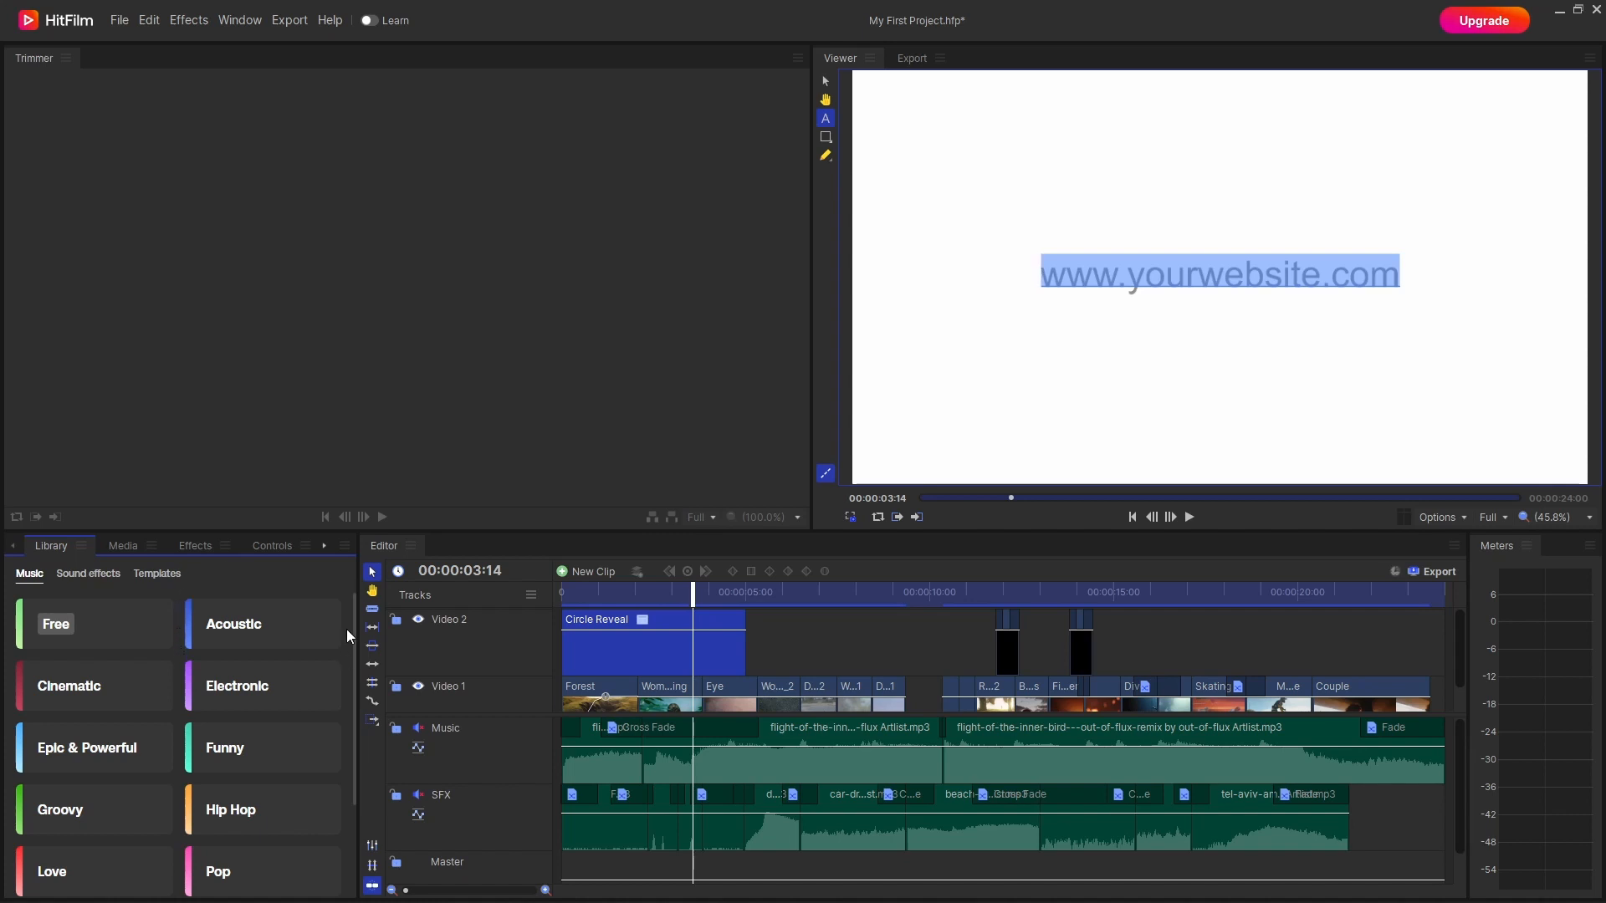
mouse_move(15, 564)
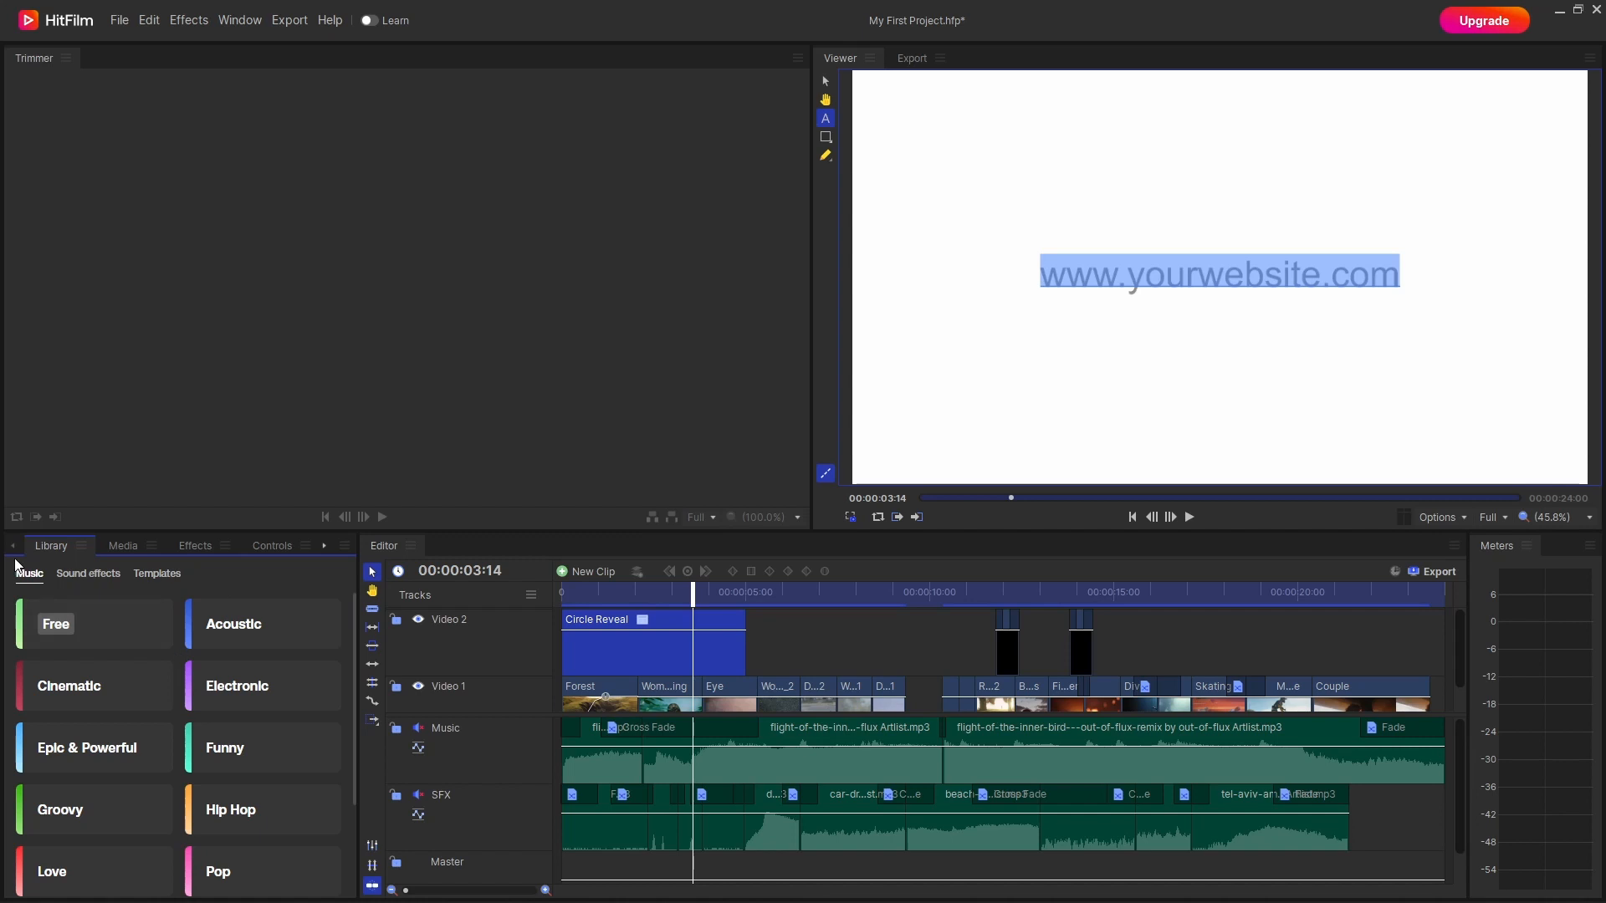